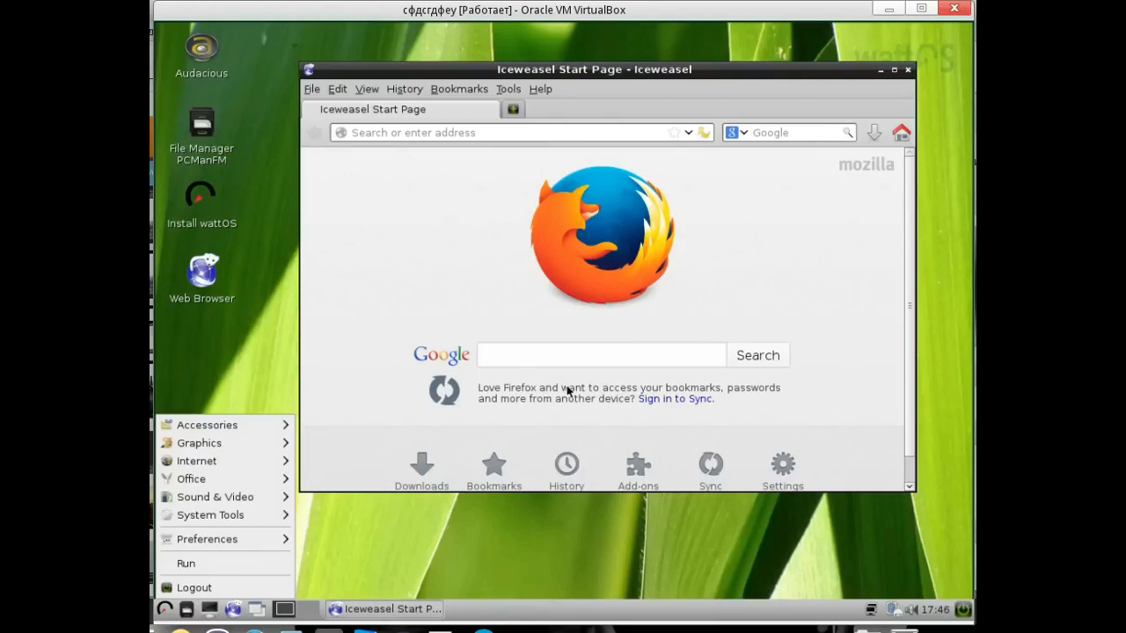
Close the Iceweasel web browser window
left_click(540, 89)
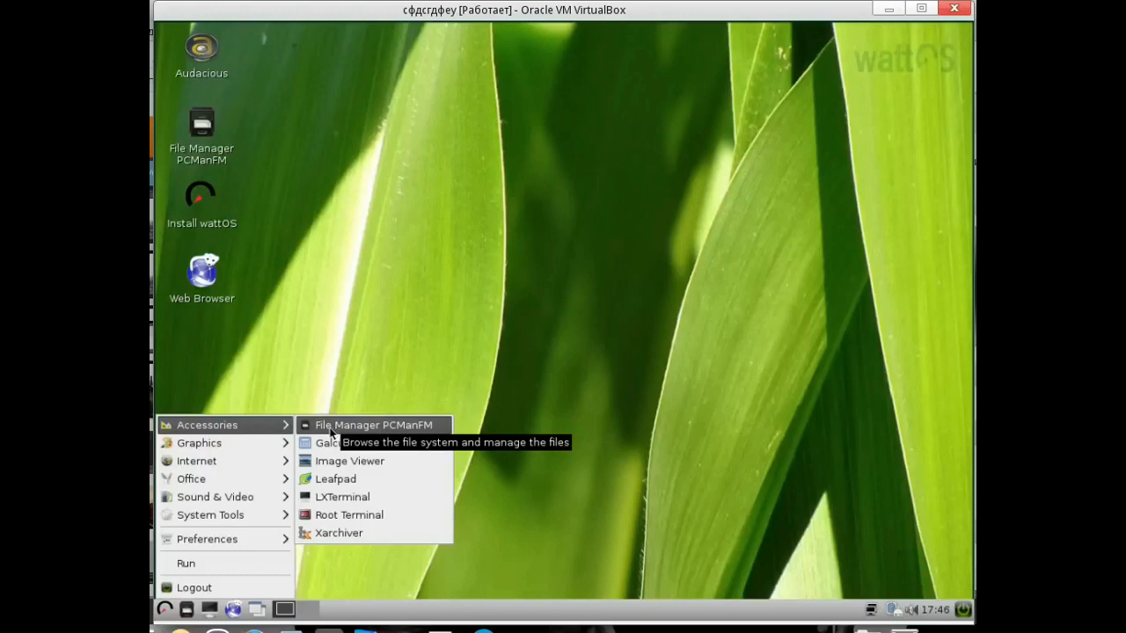
mouse_move(308, 425)
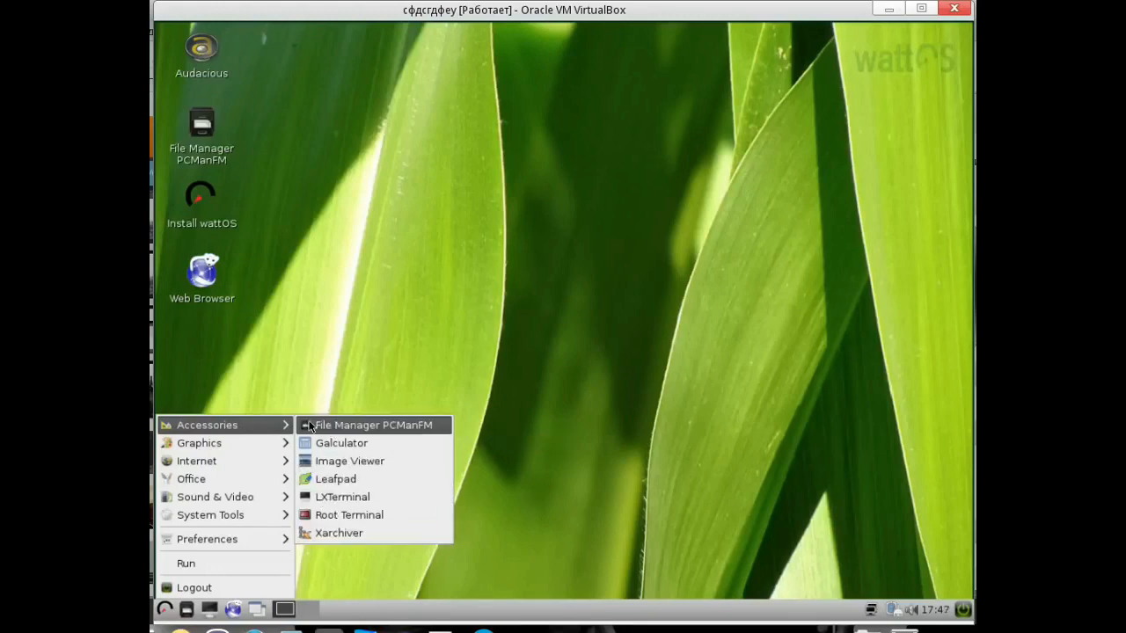
mouse_move(357, 442)
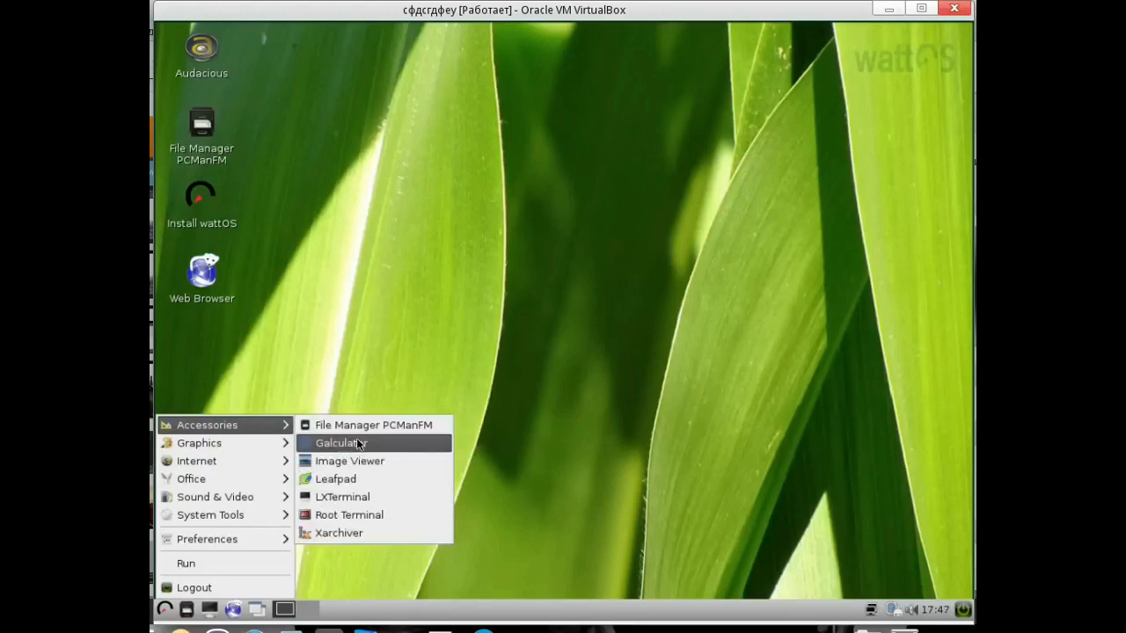
mouse_move(349, 461)
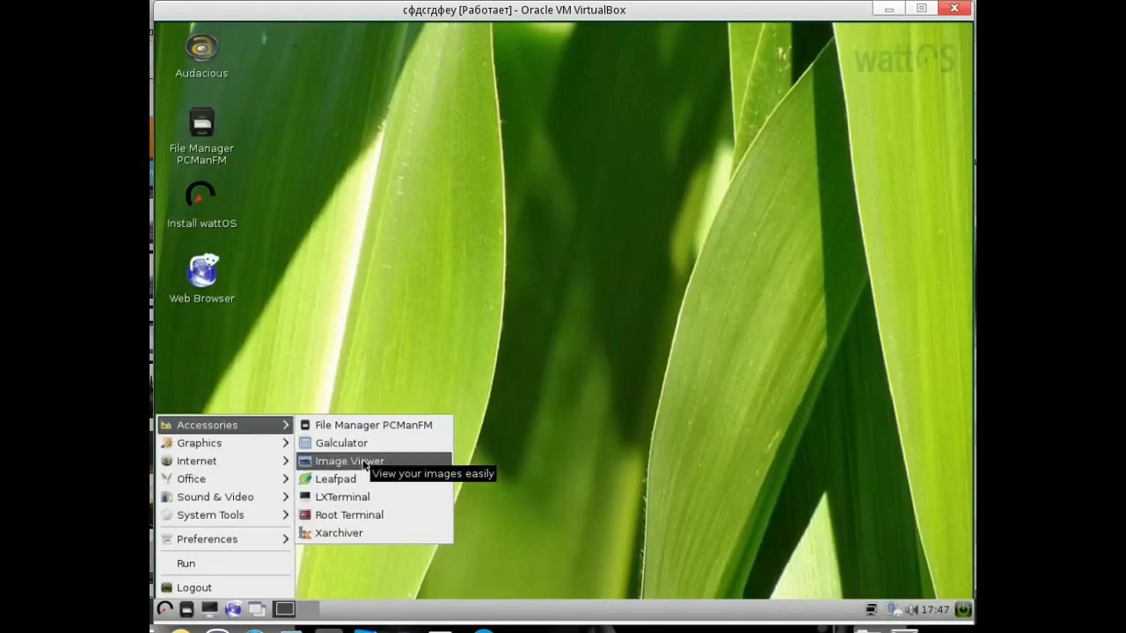
mouse_move(342, 497)
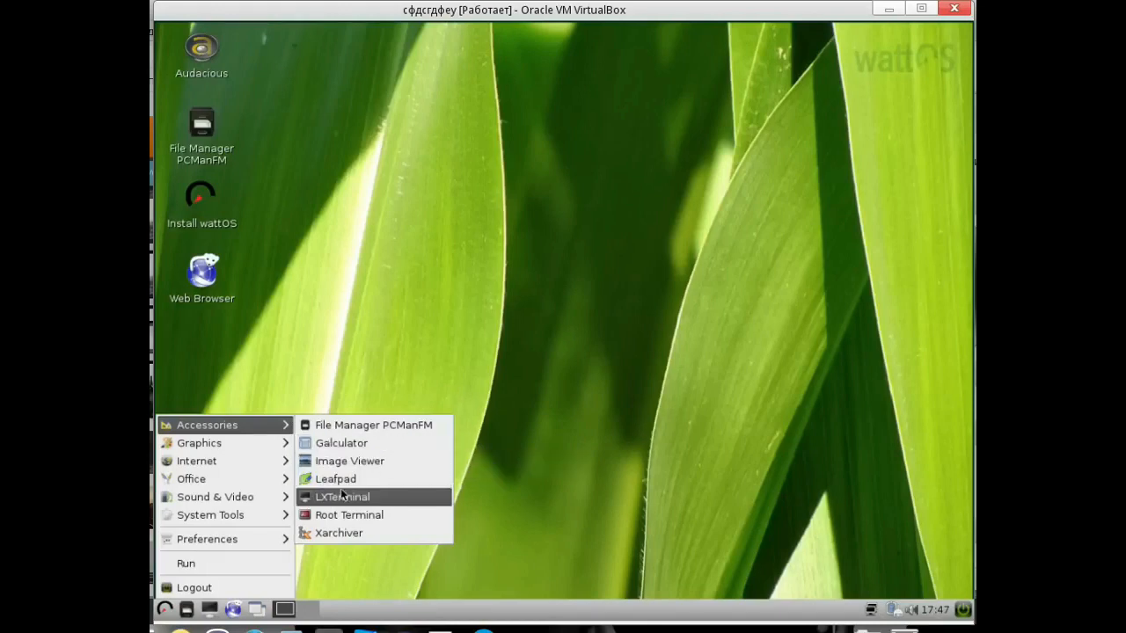
mouse_move(341, 496)
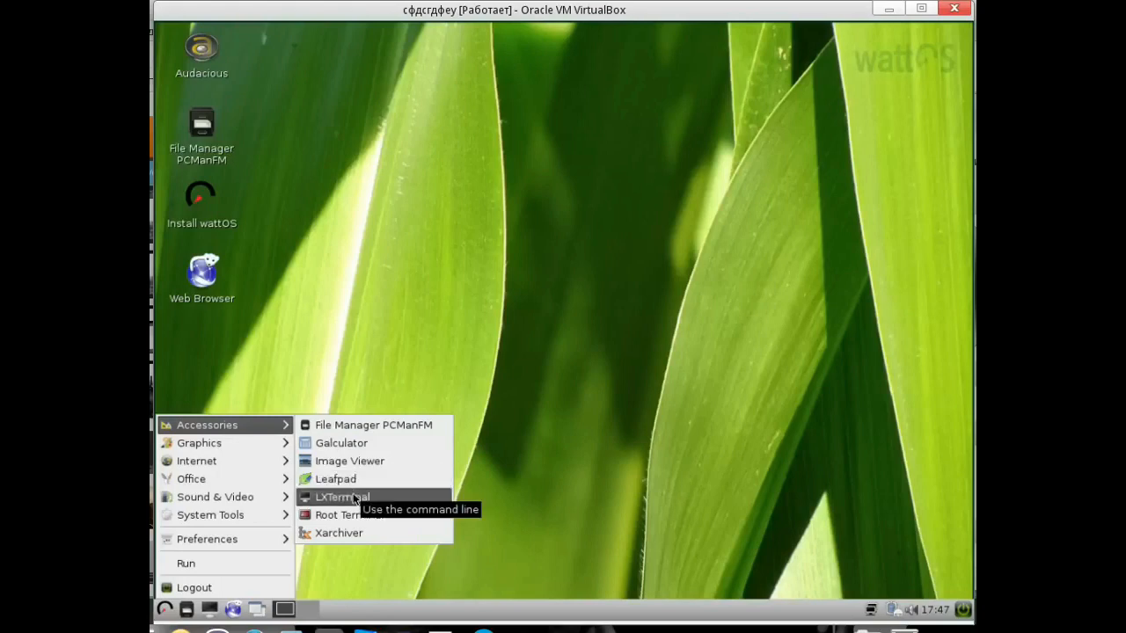
mouse_move(342, 533)
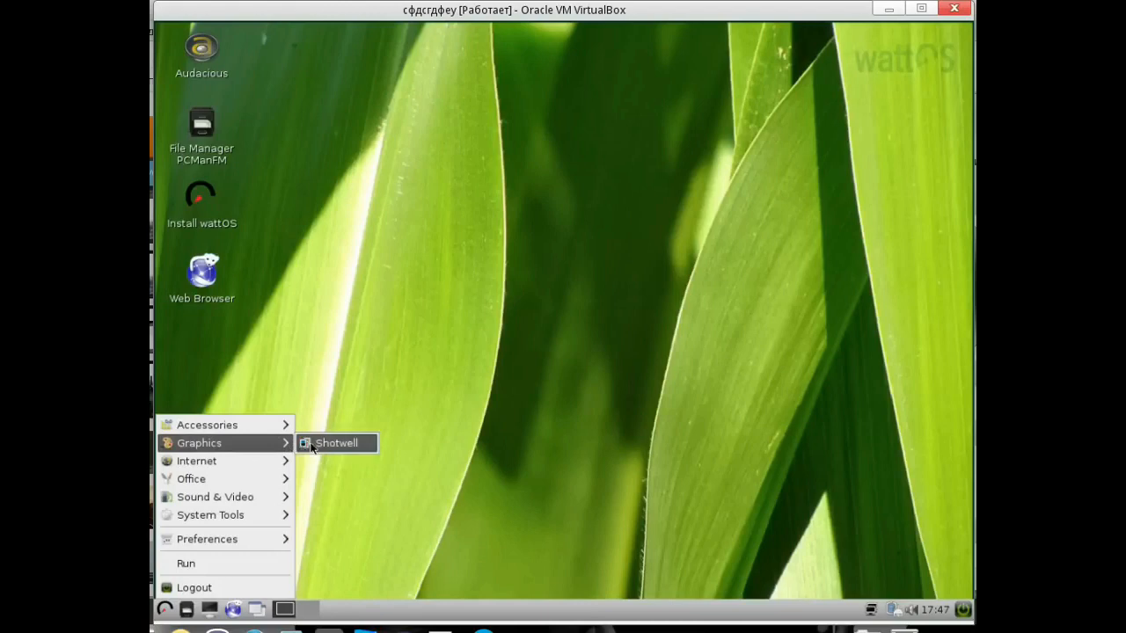
Launch Shotwell from the Graphics menu to view its empty photo library
left_click(336, 442)
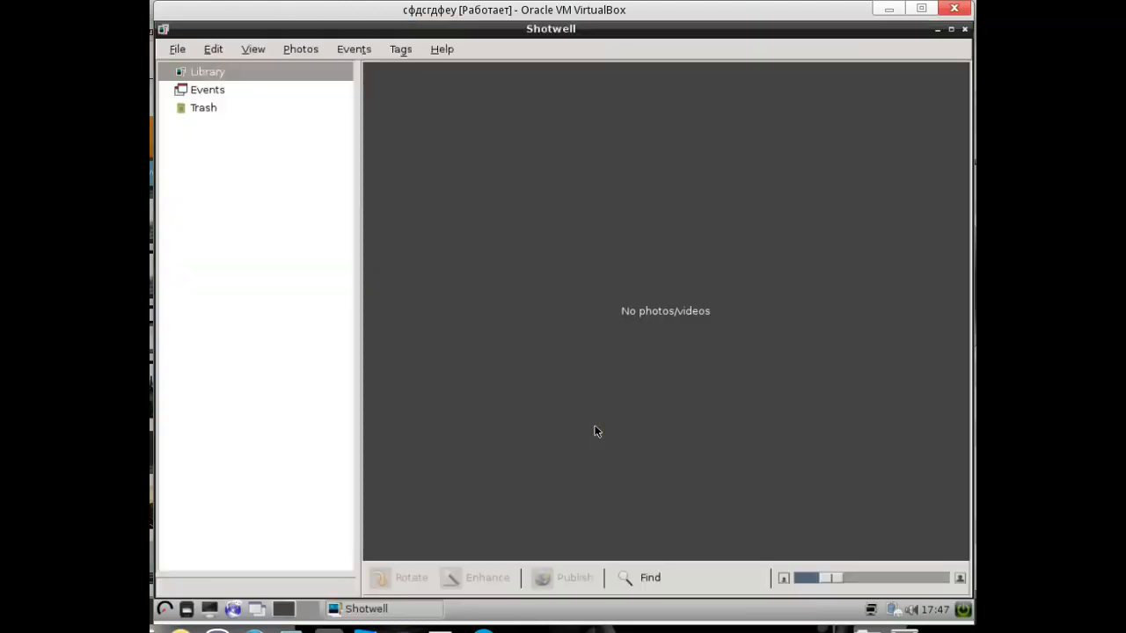
mouse_move(342, 475)
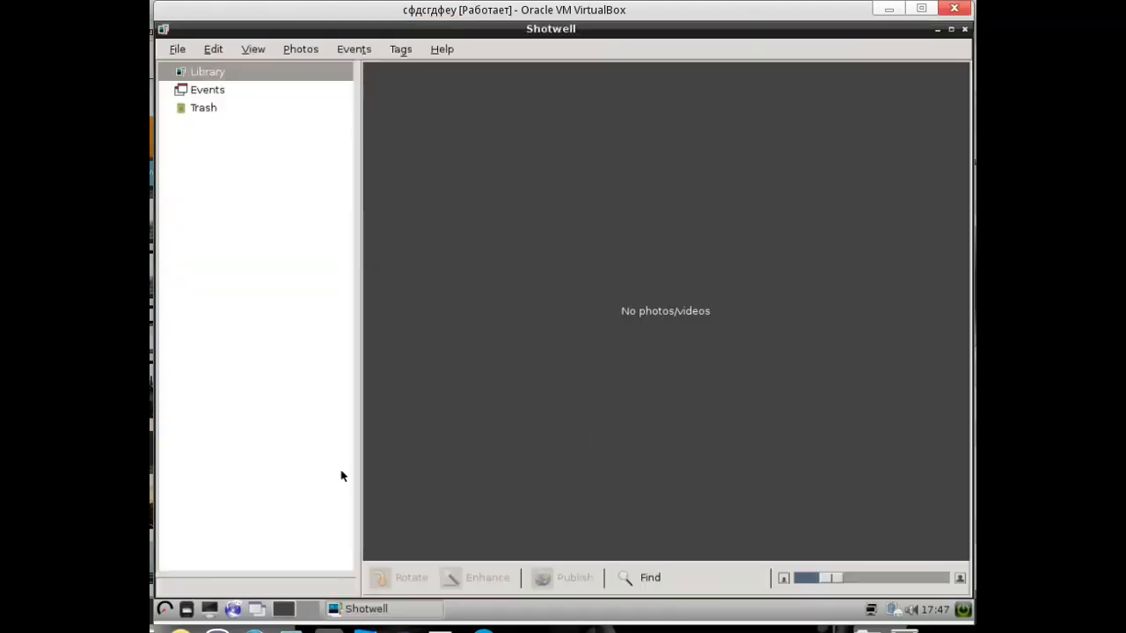
mouse_move(966, 29)
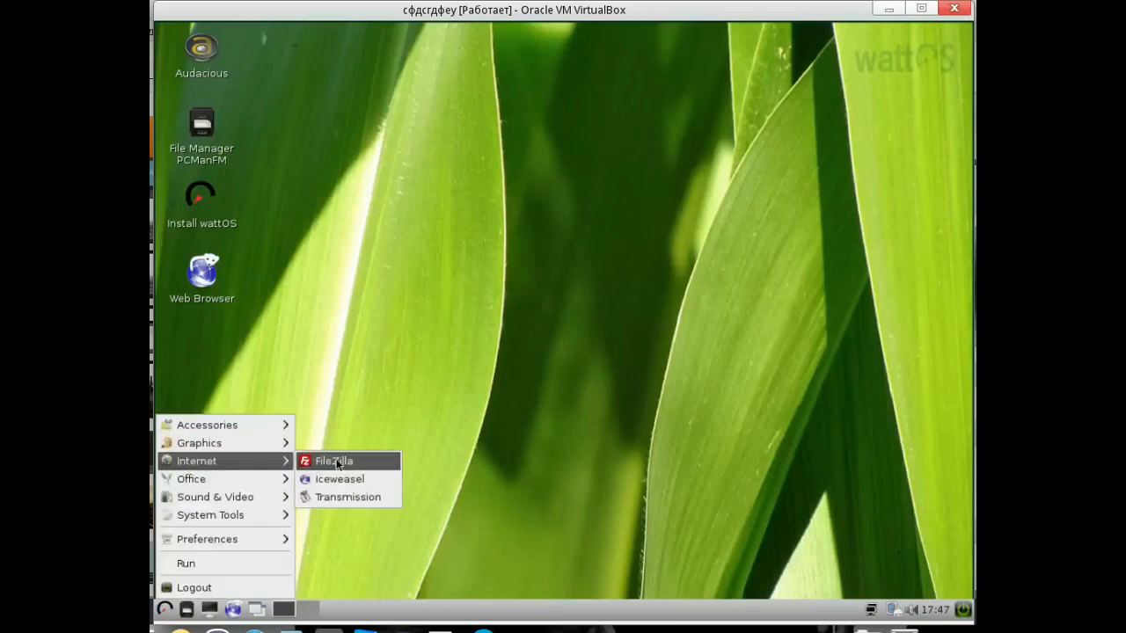
mouse_move(334, 460)
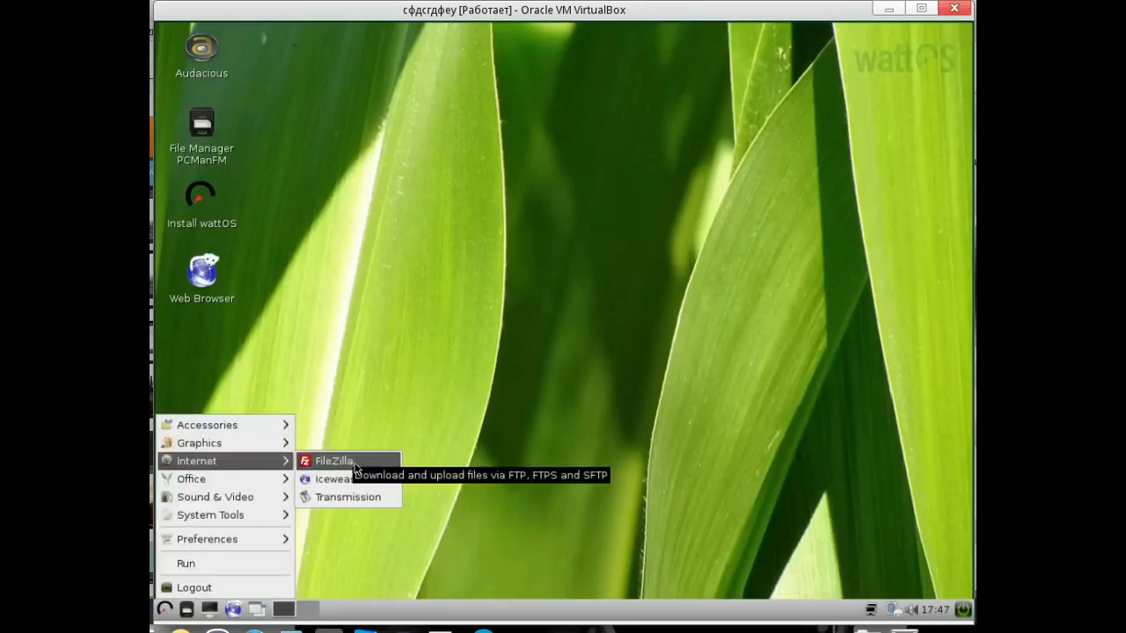
mouse_move(347, 497)
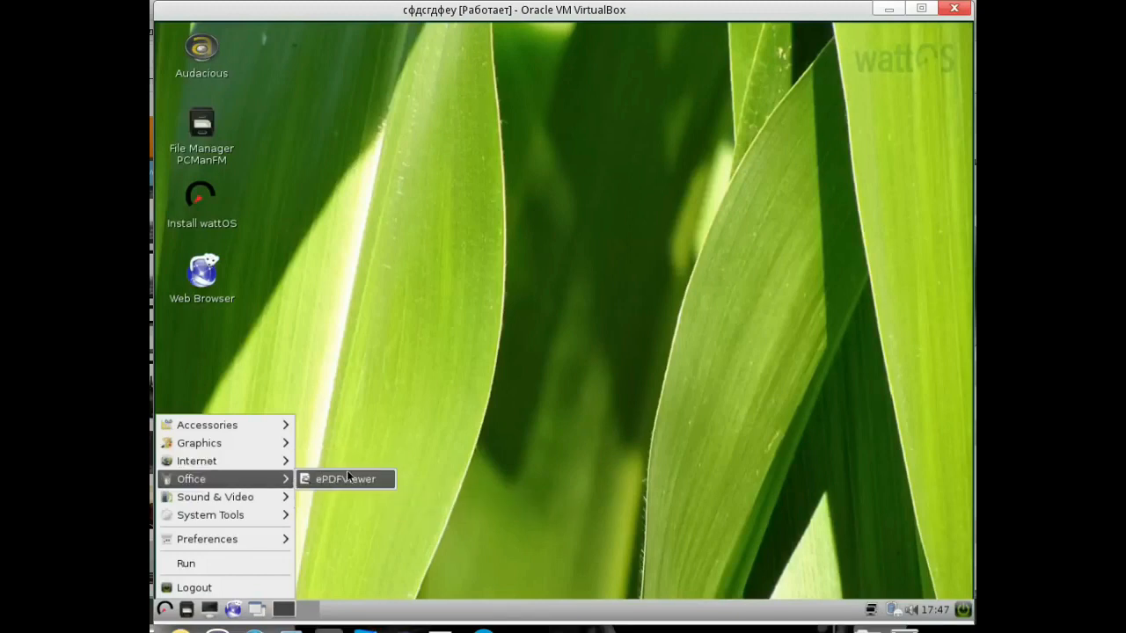
mouse_move(299, 502)
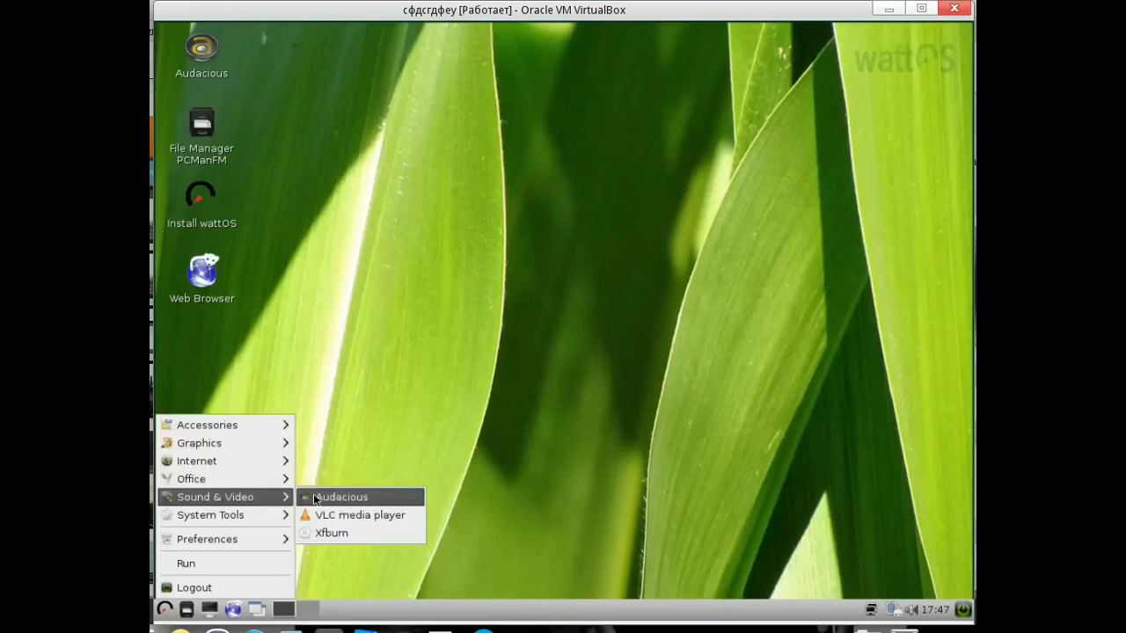
Open Audacious from Sound & Video, then close its empty player
left_click(342, 497)
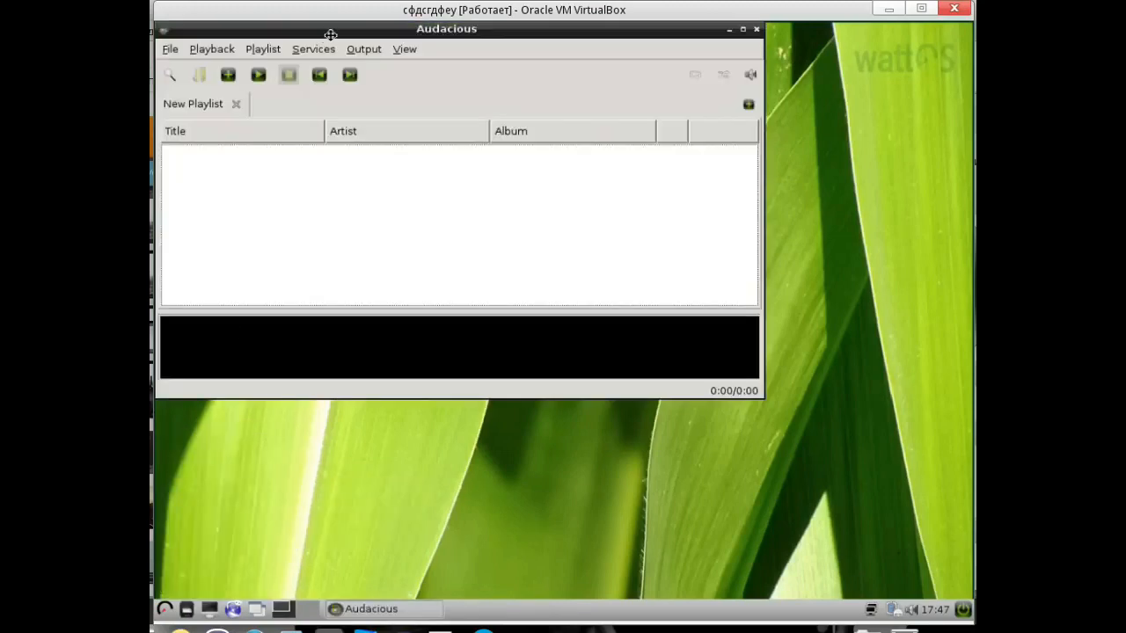
left_click(163, 608)
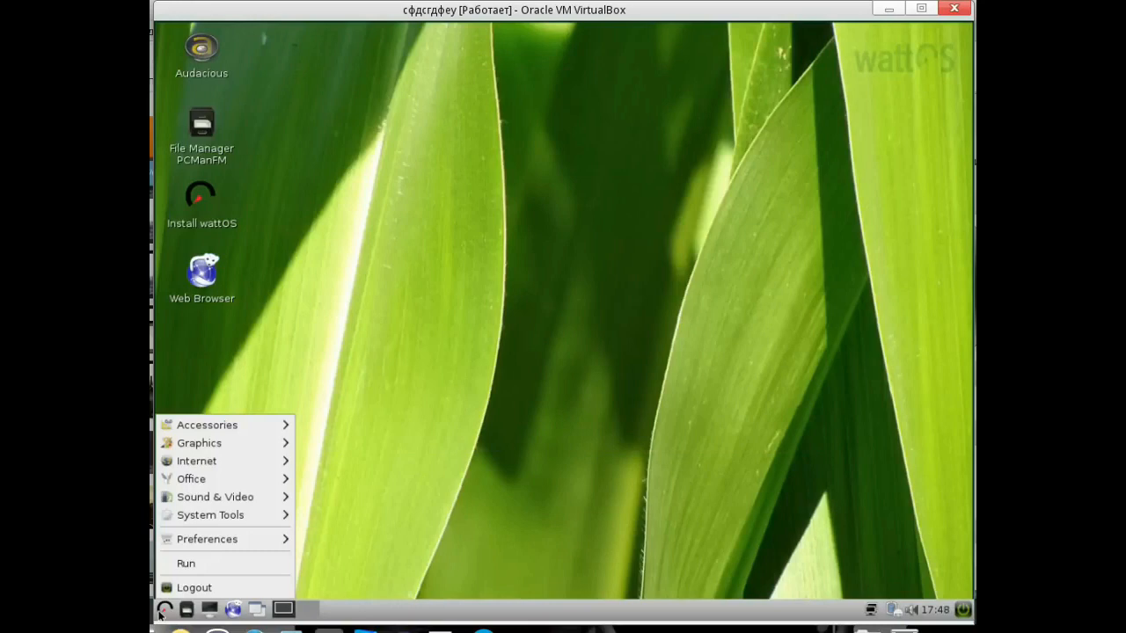
mouse_move(172, 555)
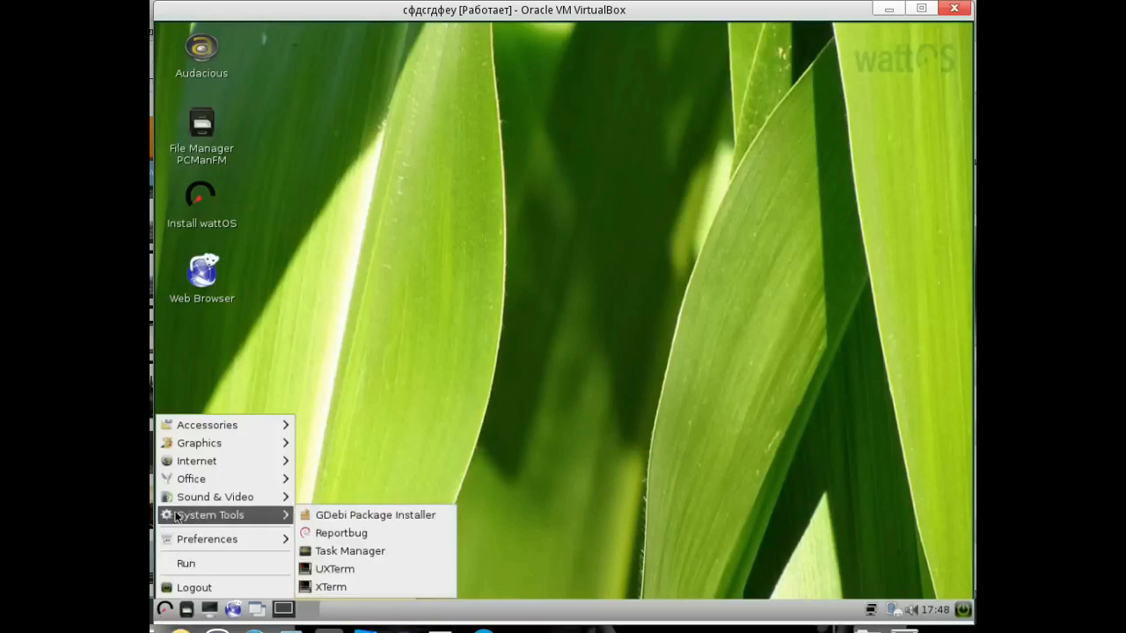
mouse_move(199, 442)
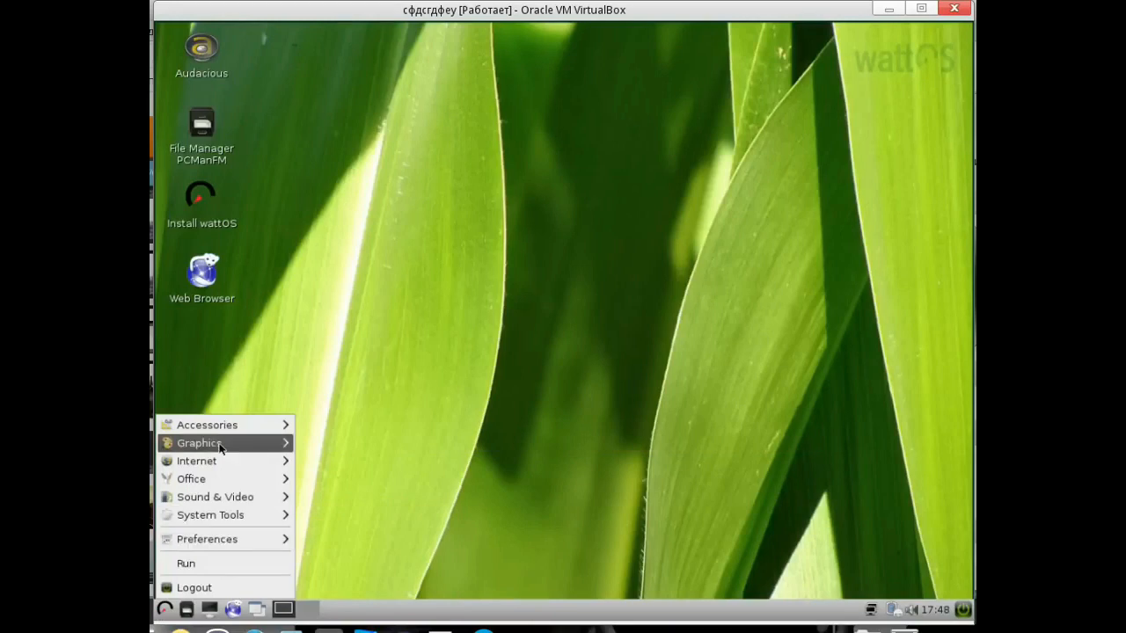
mouse_move(297, 525)
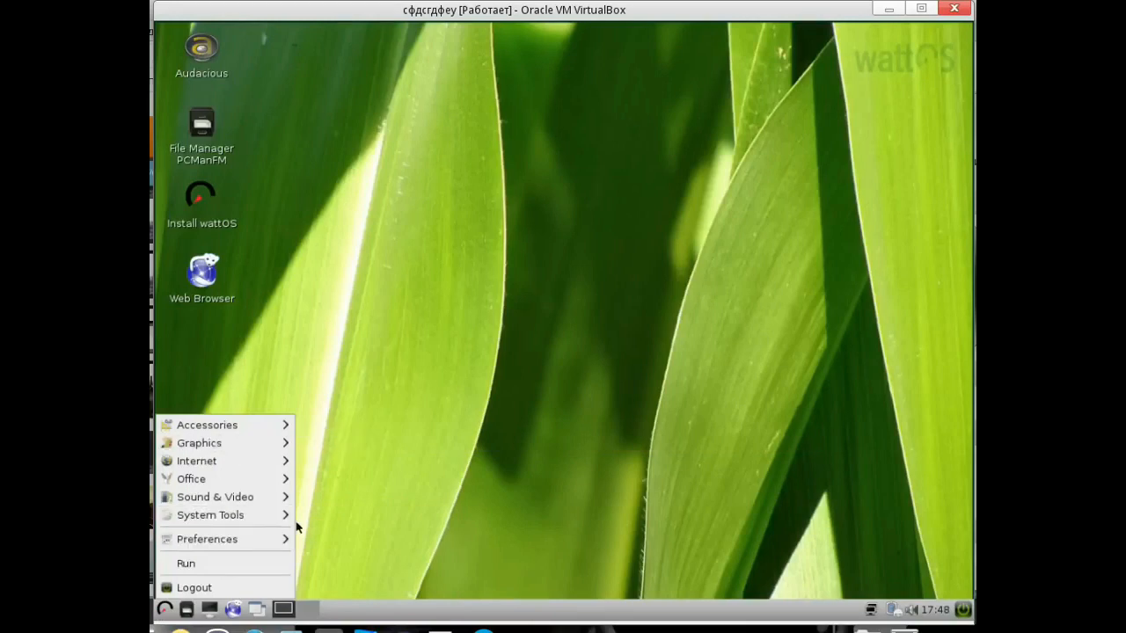
mouse_move(300, 553)
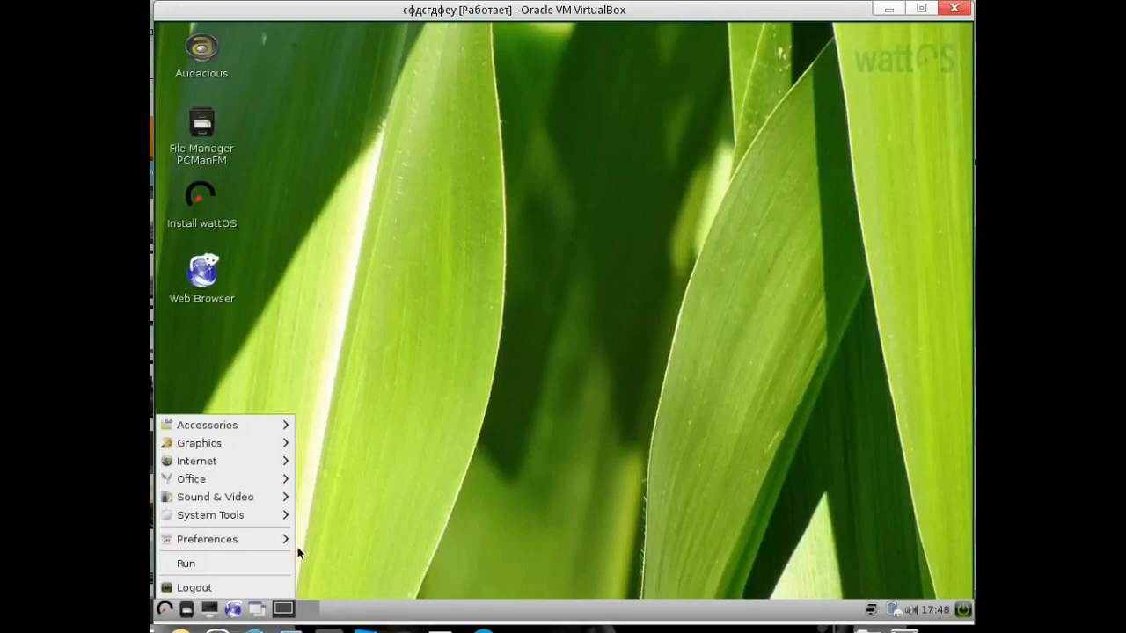
mouse_move(220, 442)
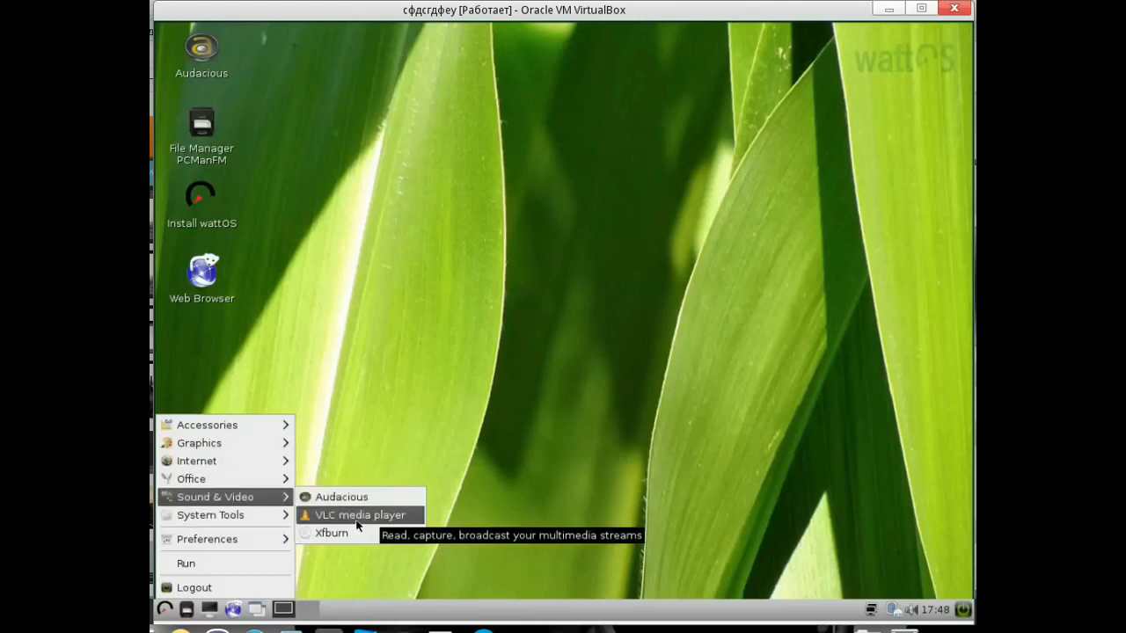
mouse_move(330, 532)
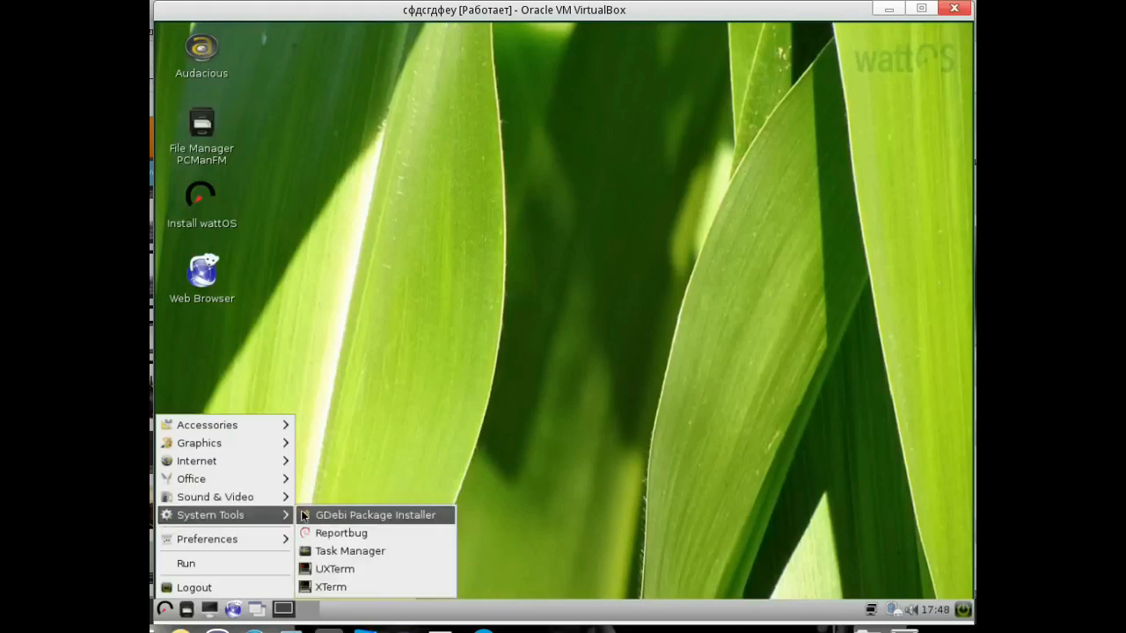
mouse_move(376, 514)
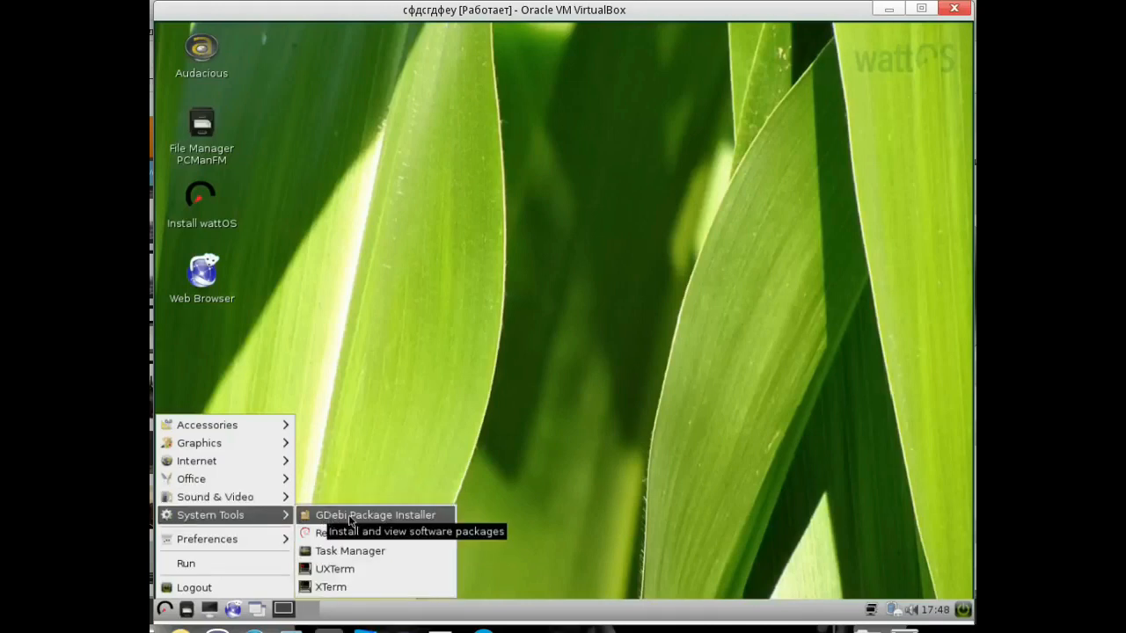
mouse_move(349, 550)
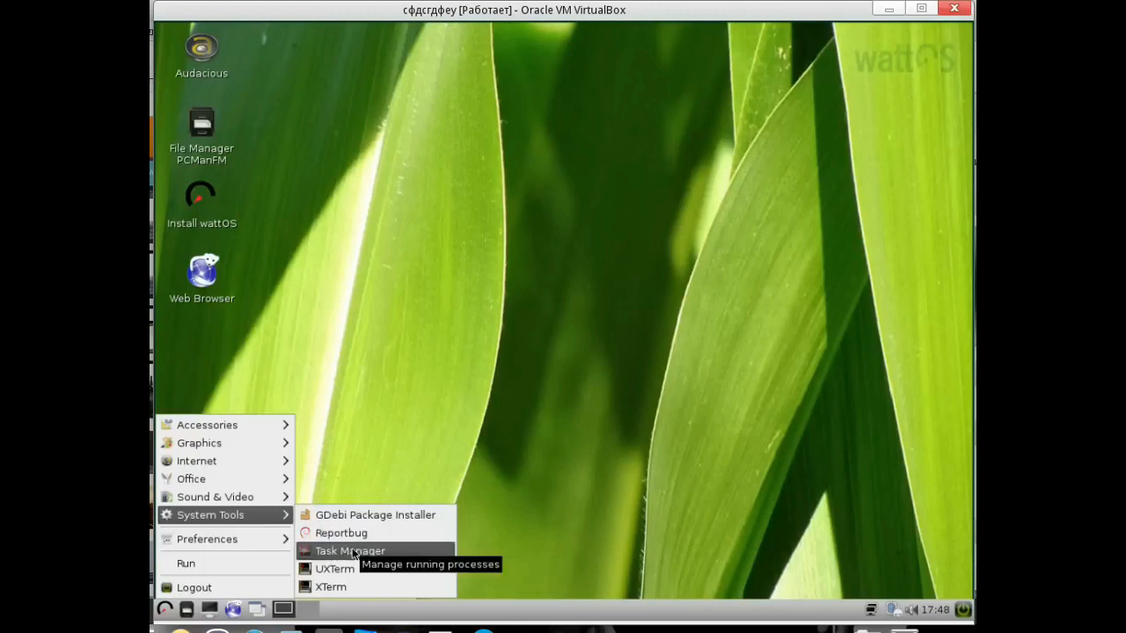
left_click(349, 549)
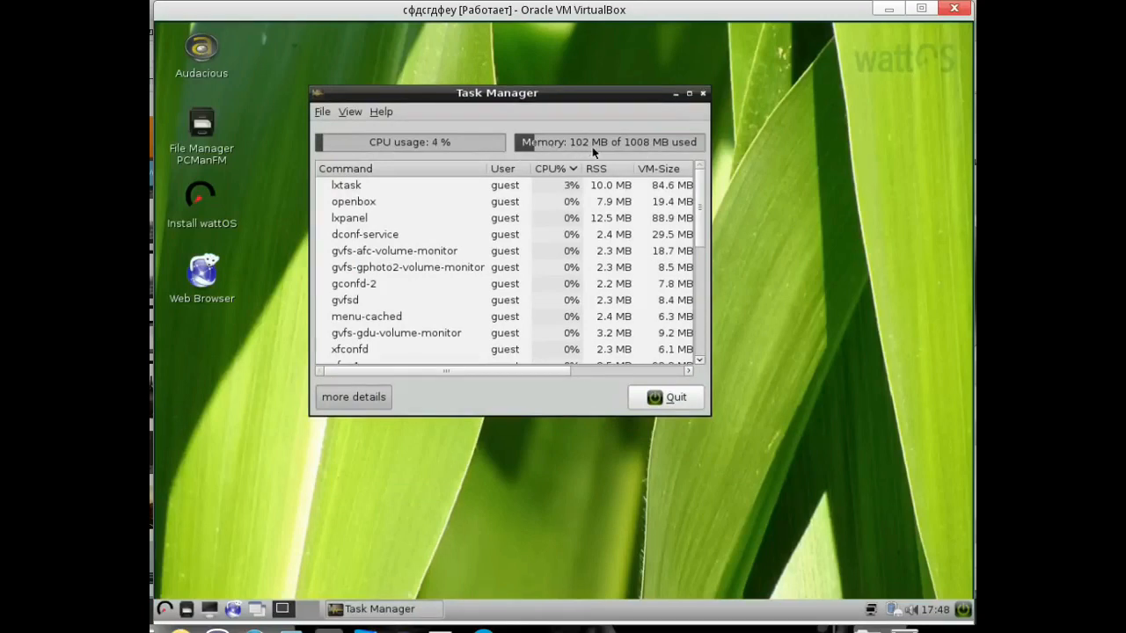
mouse_move(708, 123)
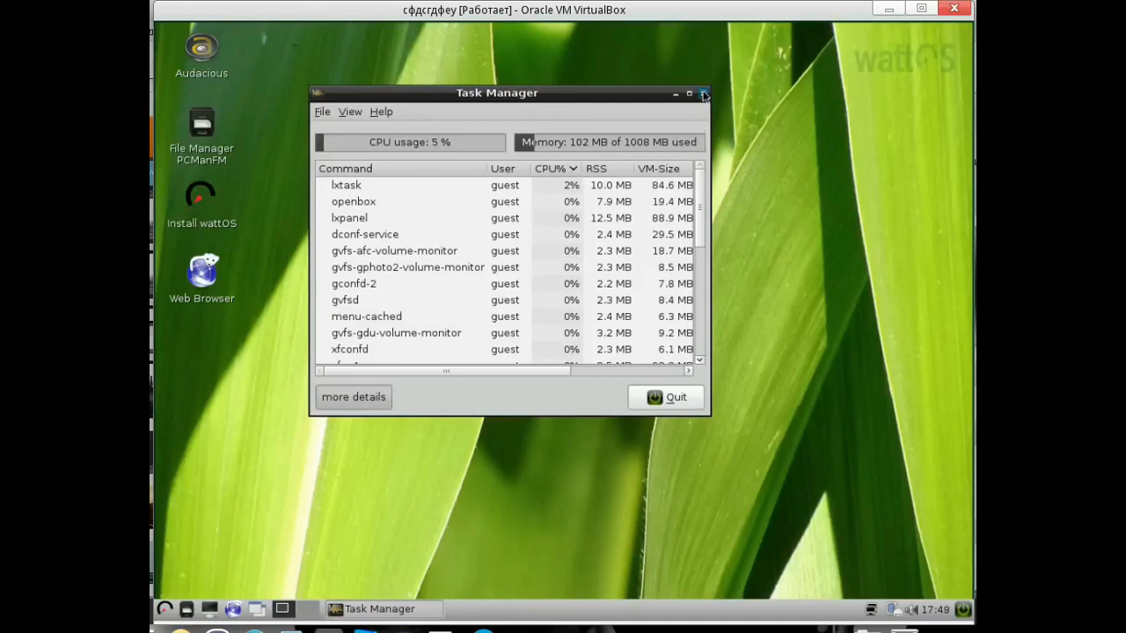
left_click(164, 608)
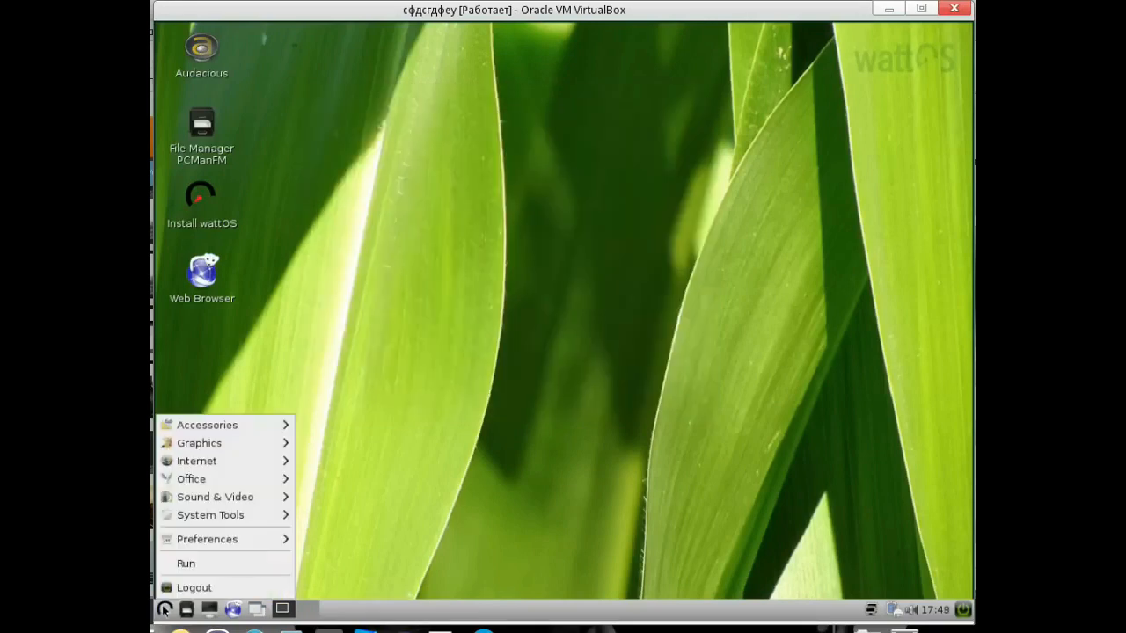
Launch Synaptic Package Manager, dismiss Software Sources, then quit Synaptic
left_click(206, 538)
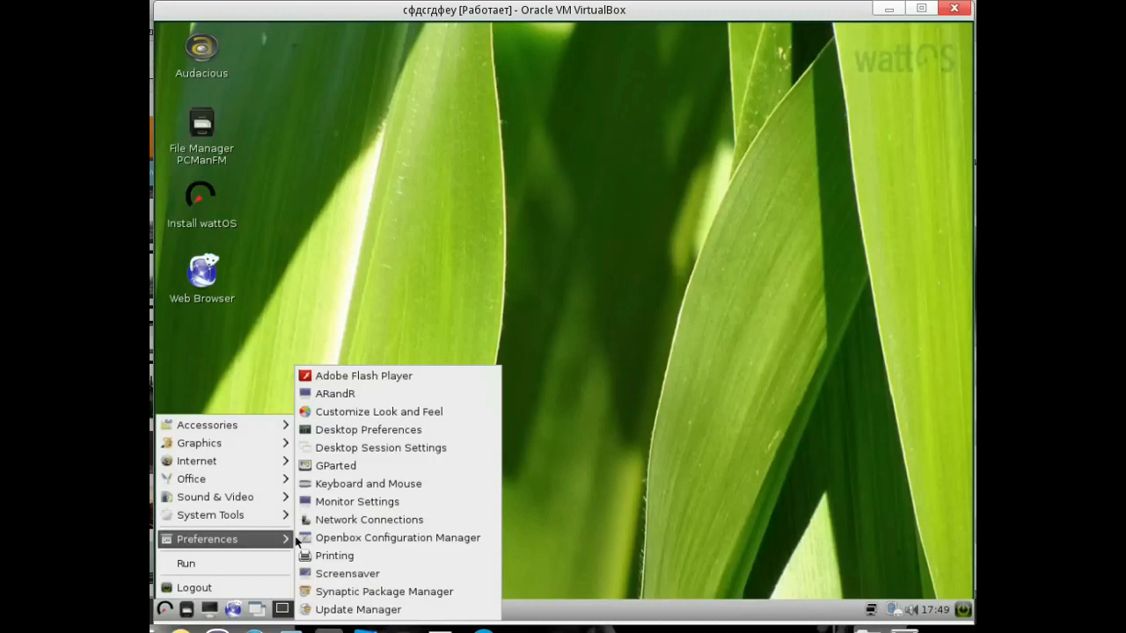
mouse_move(384, 590)
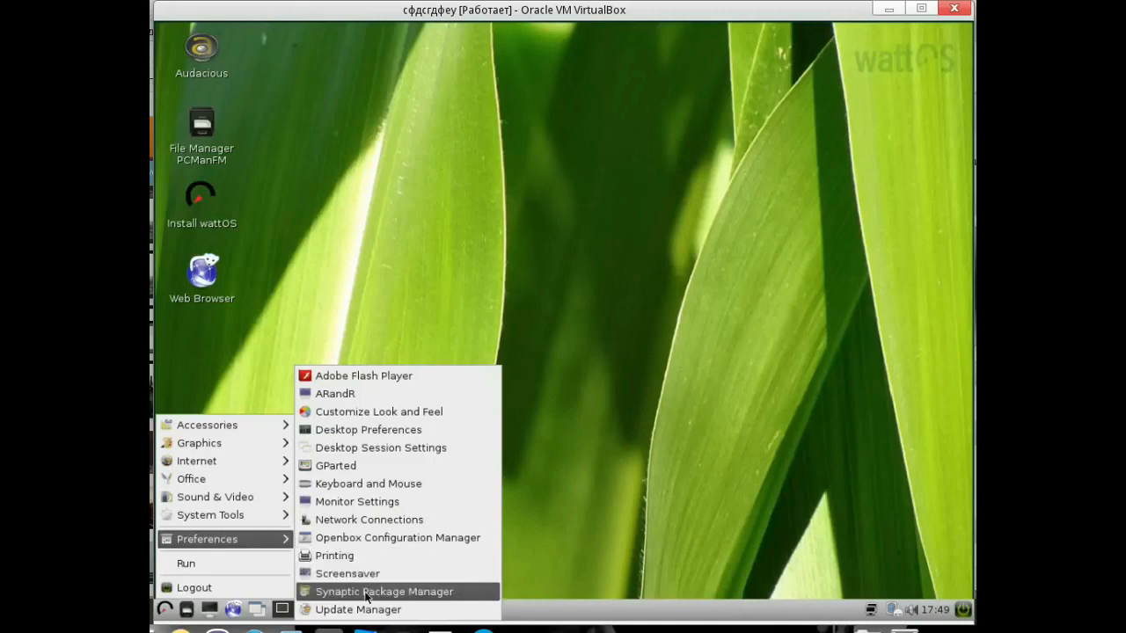
left_click(384, 591)
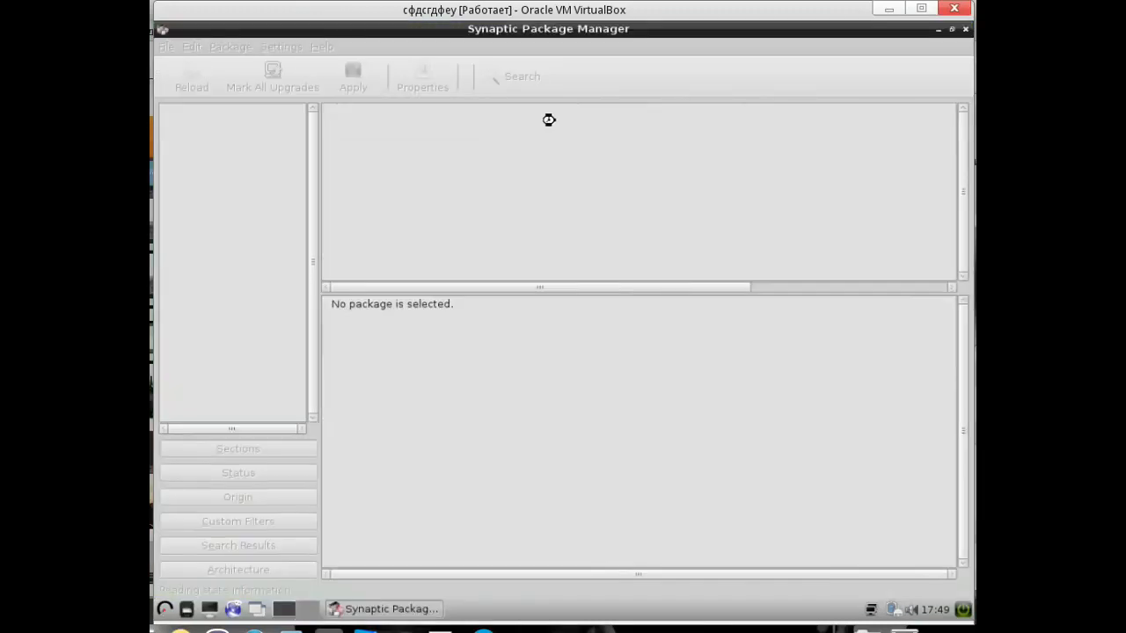
left_click(281, 47)
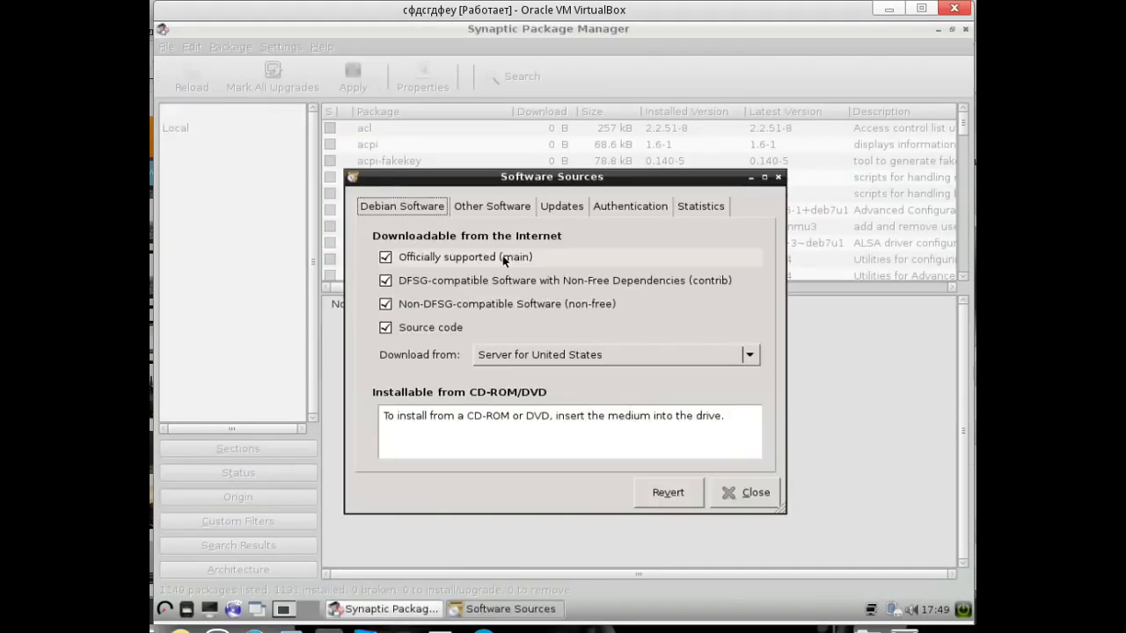
left_click(745, 491)
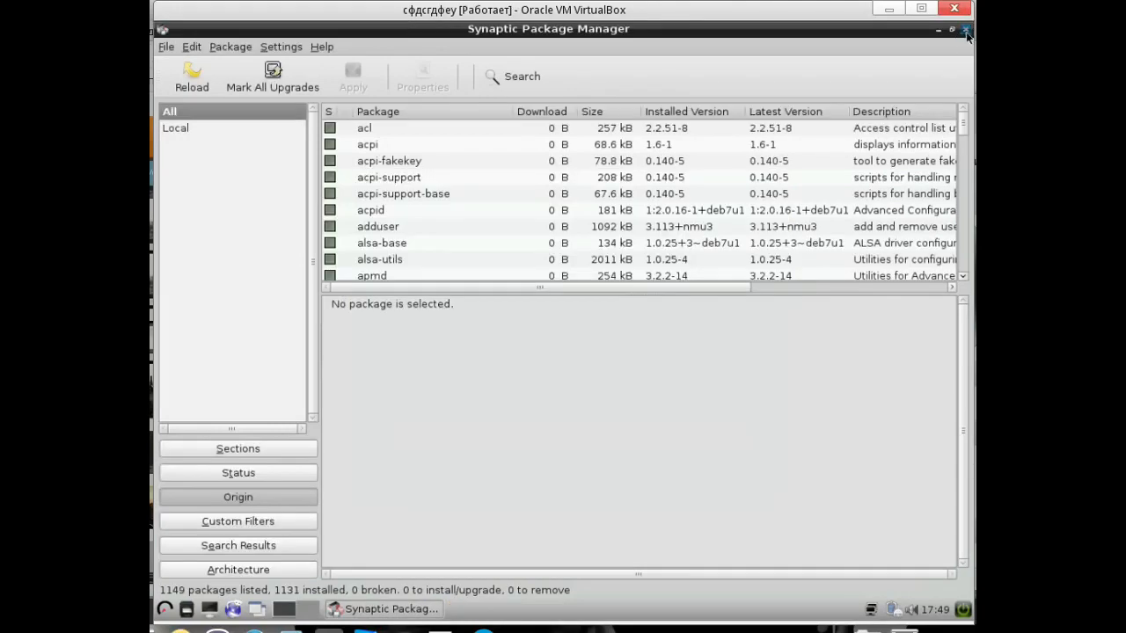
left_click(966, 30)
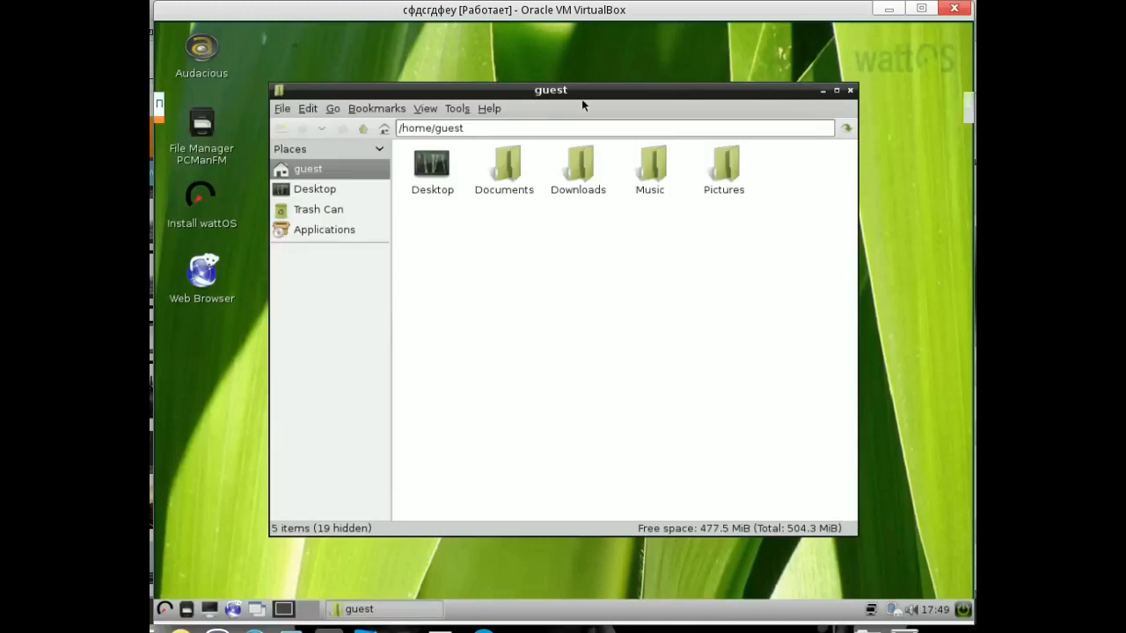
Close the guest home folder window and reopen the applications menu
left_click(822, 90)
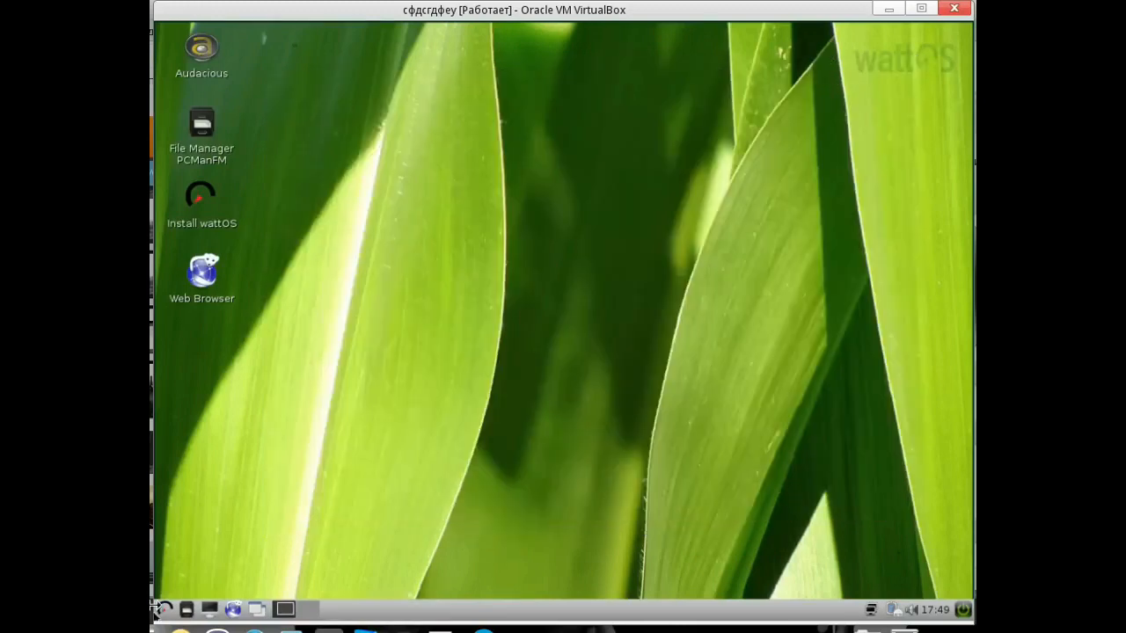
left_click(163, 608)
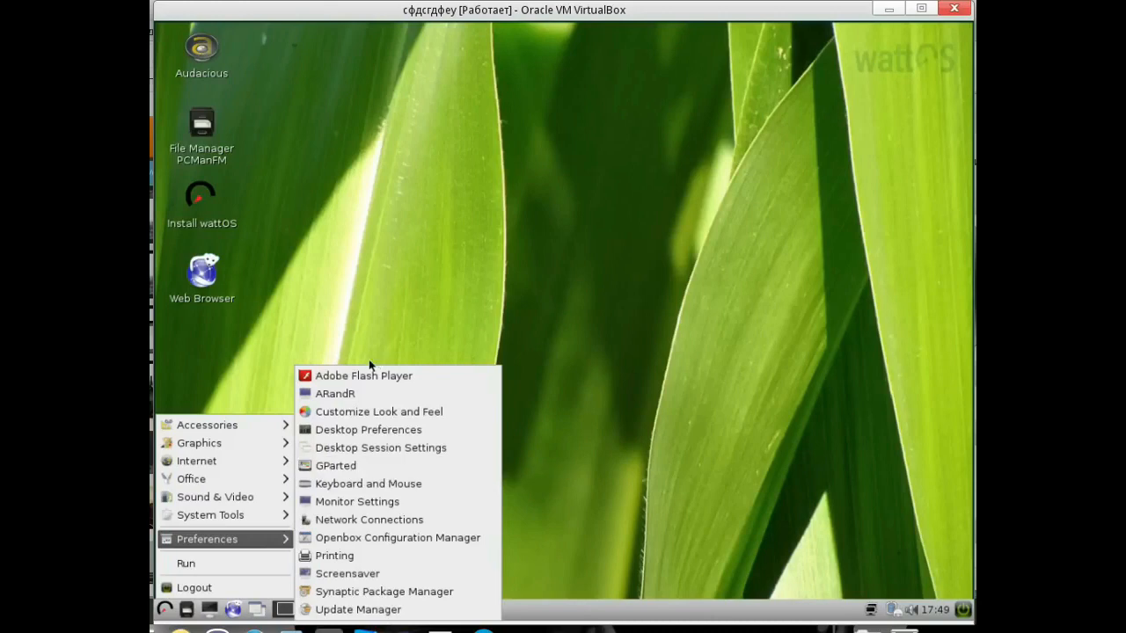
mouse_move(379, 411)
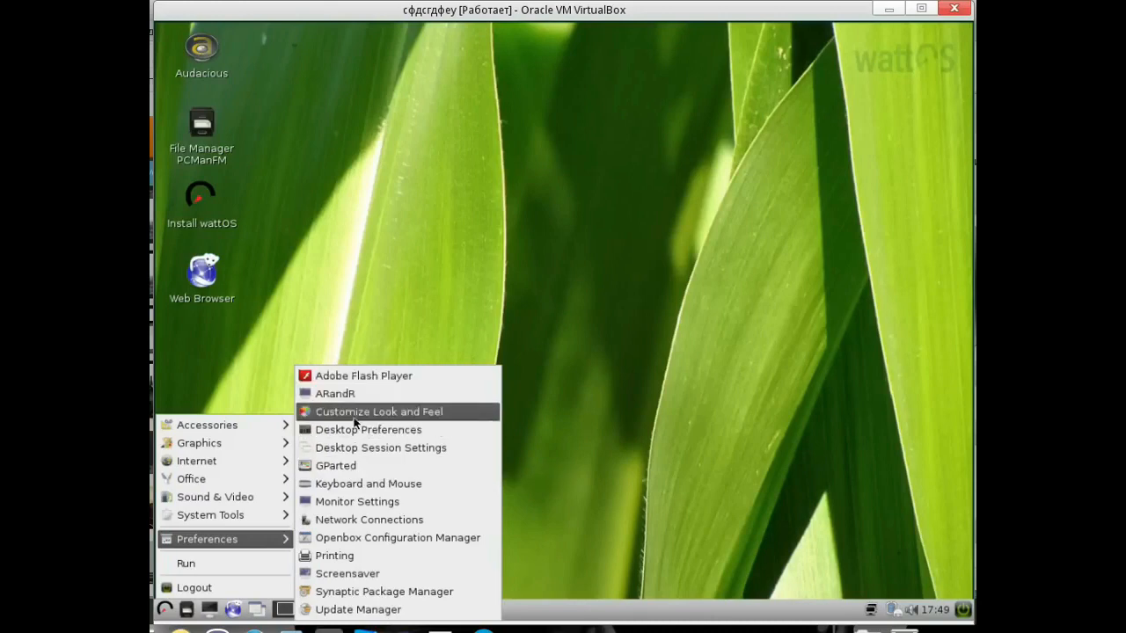
mouse_move(374, 465)
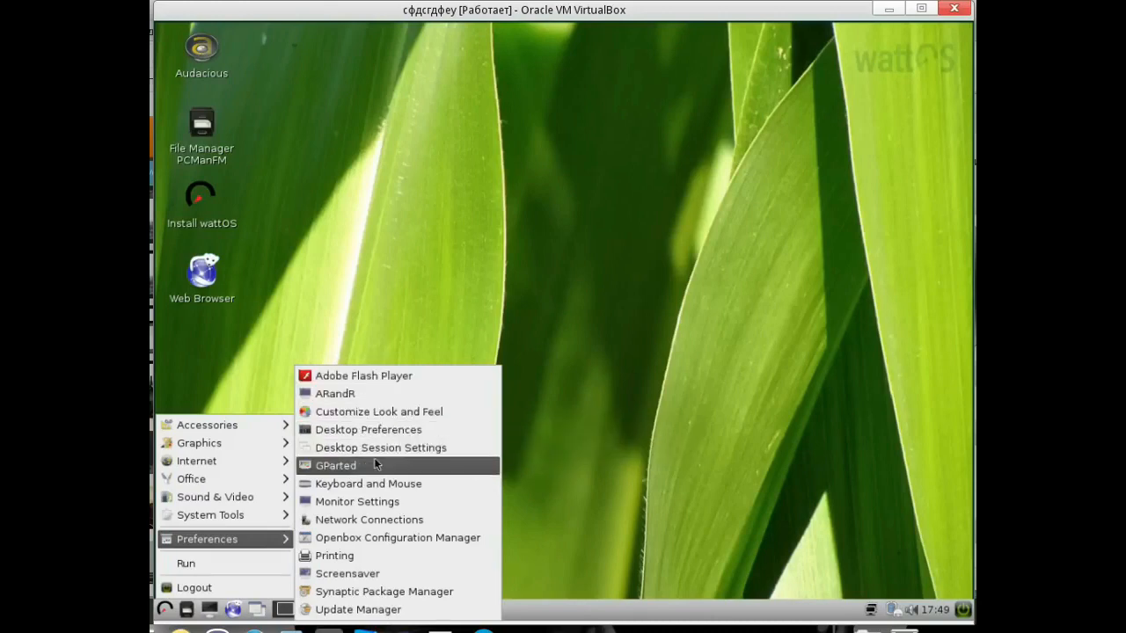
mouse_move(357, 501)
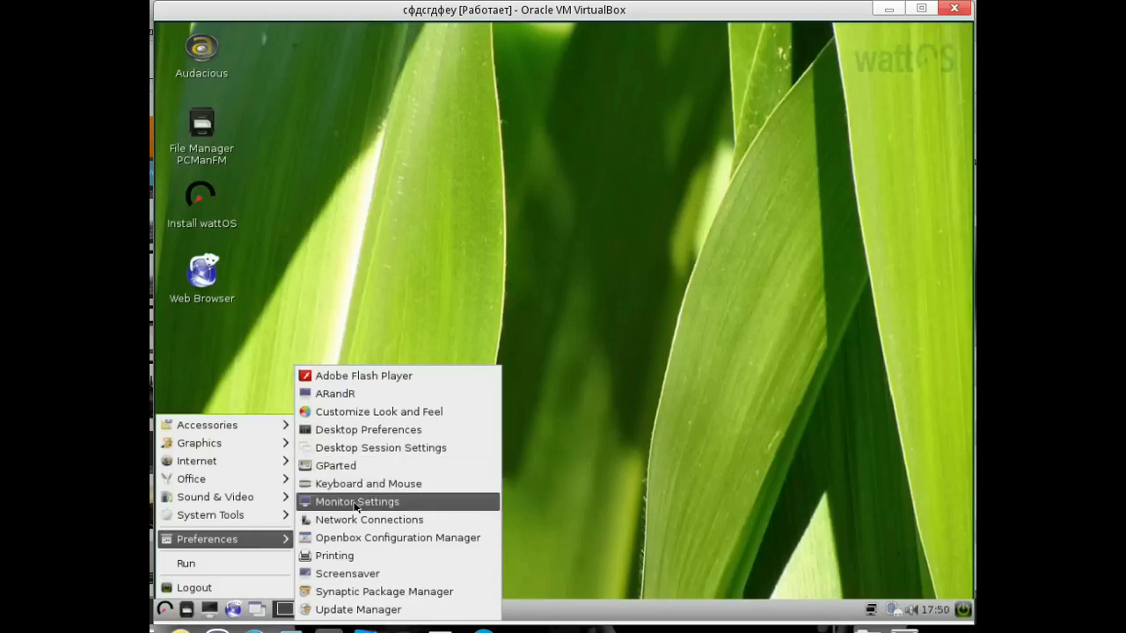
mouse_move(335, 465)
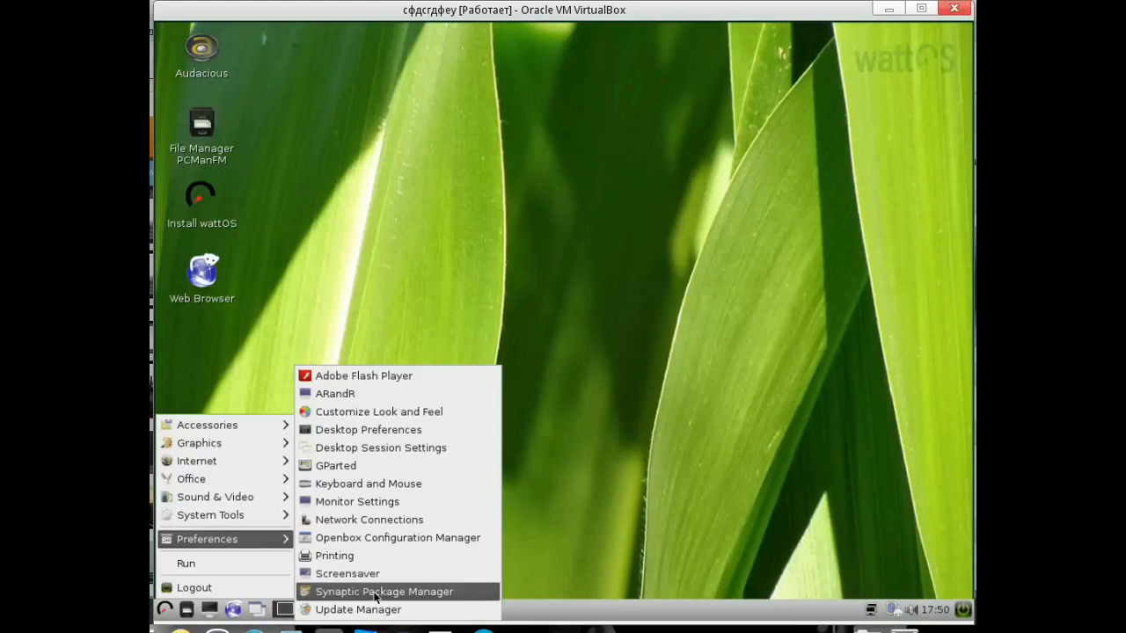
Open the network applet's connection menu, then dismiss it
left_click(890, 609)
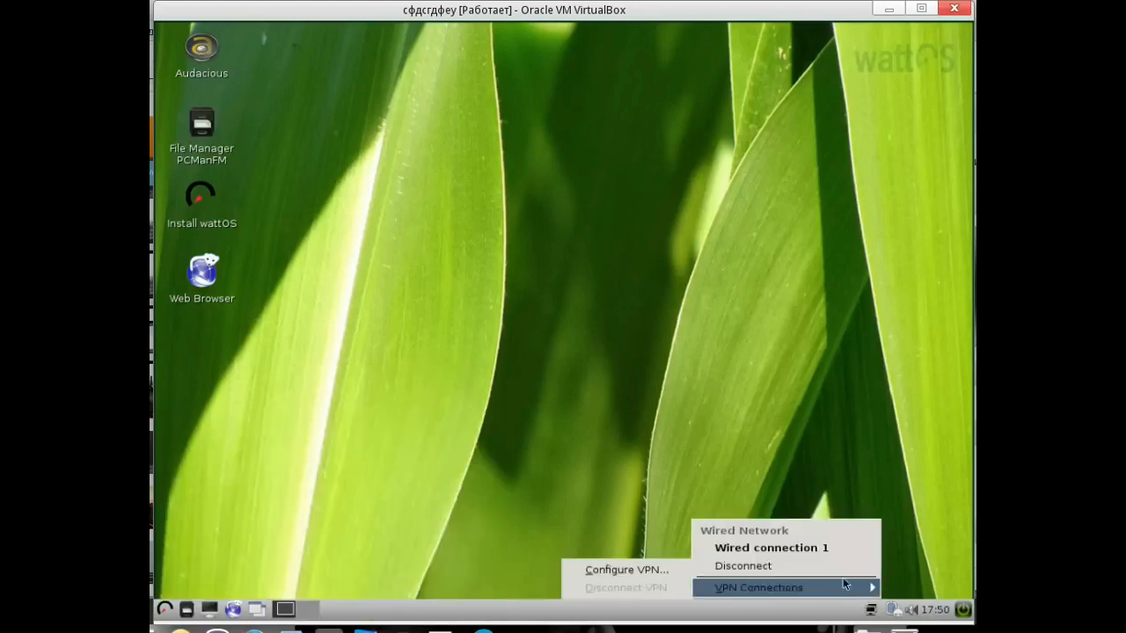
left_click(523, 388)
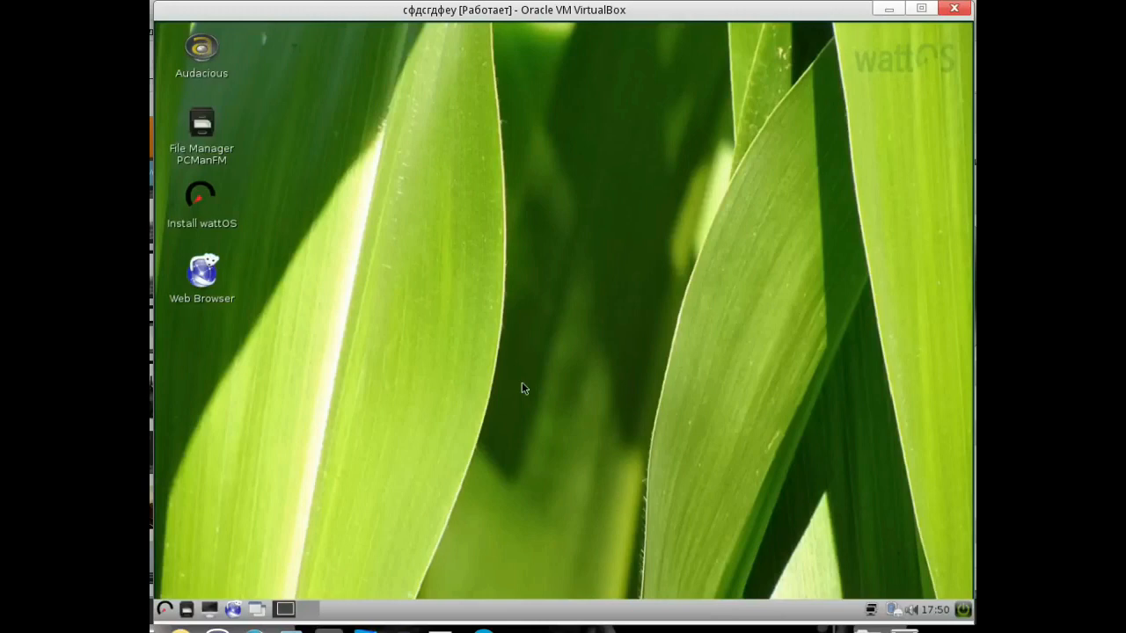
mouse_move(471, 376)
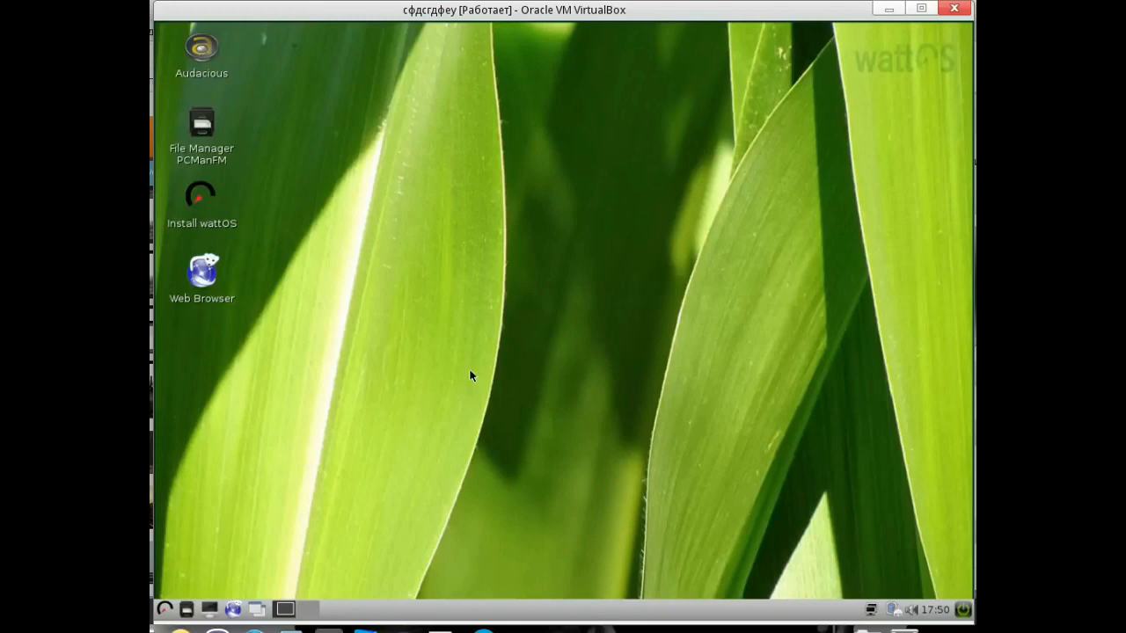
mouse_move(187, 191)
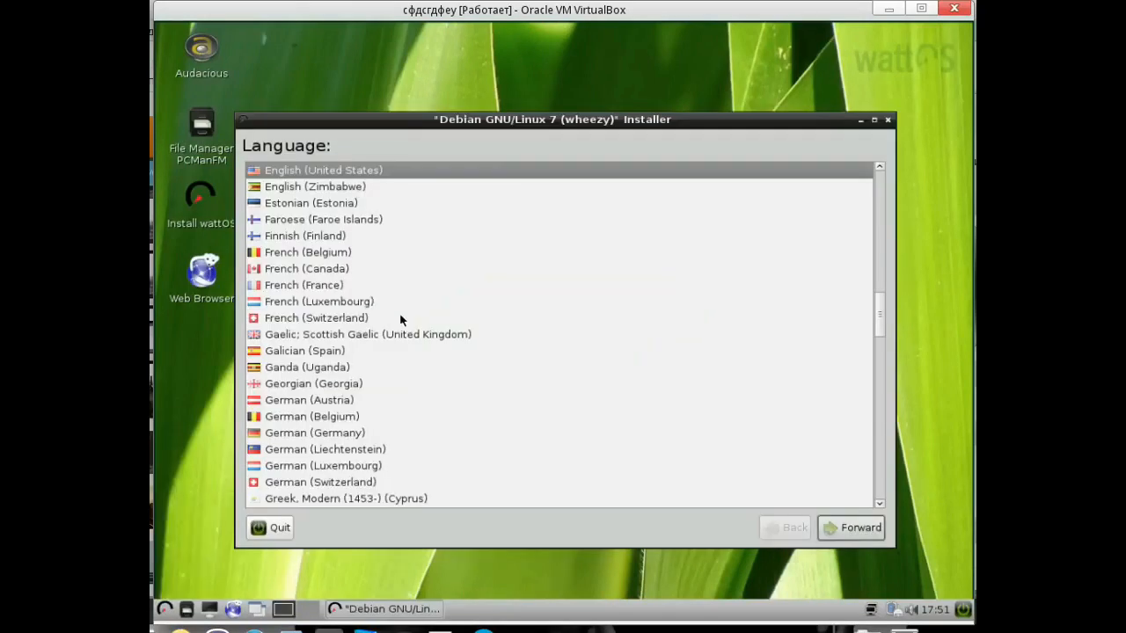
mouse_move(719, 551)
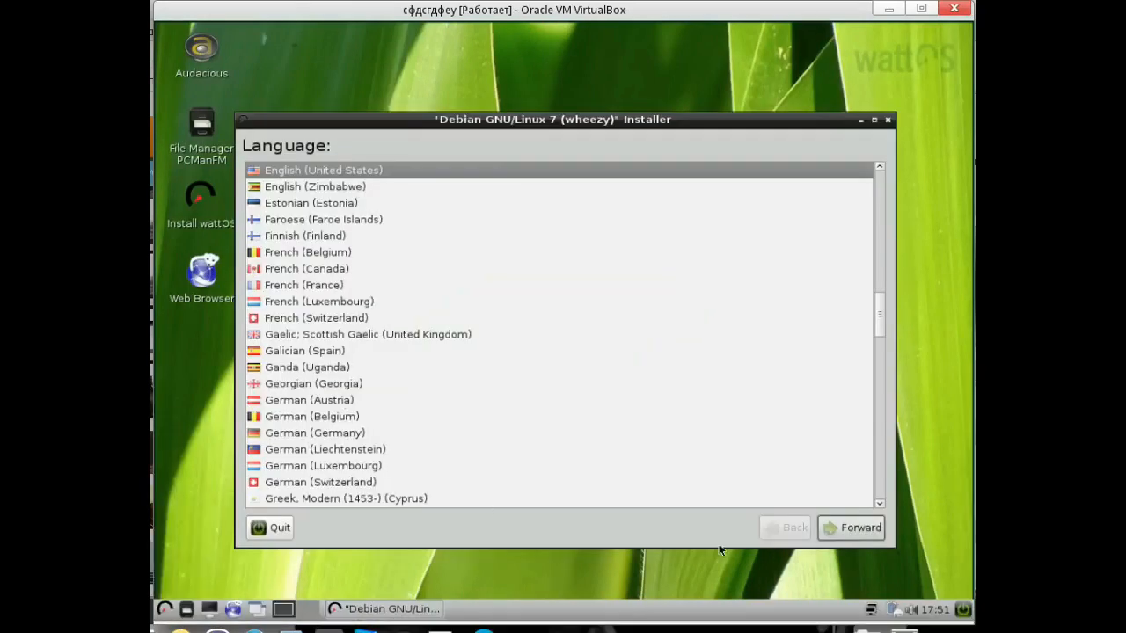
Accept English (United States) and the English (US) keyboard layout
left_click(850, 528)
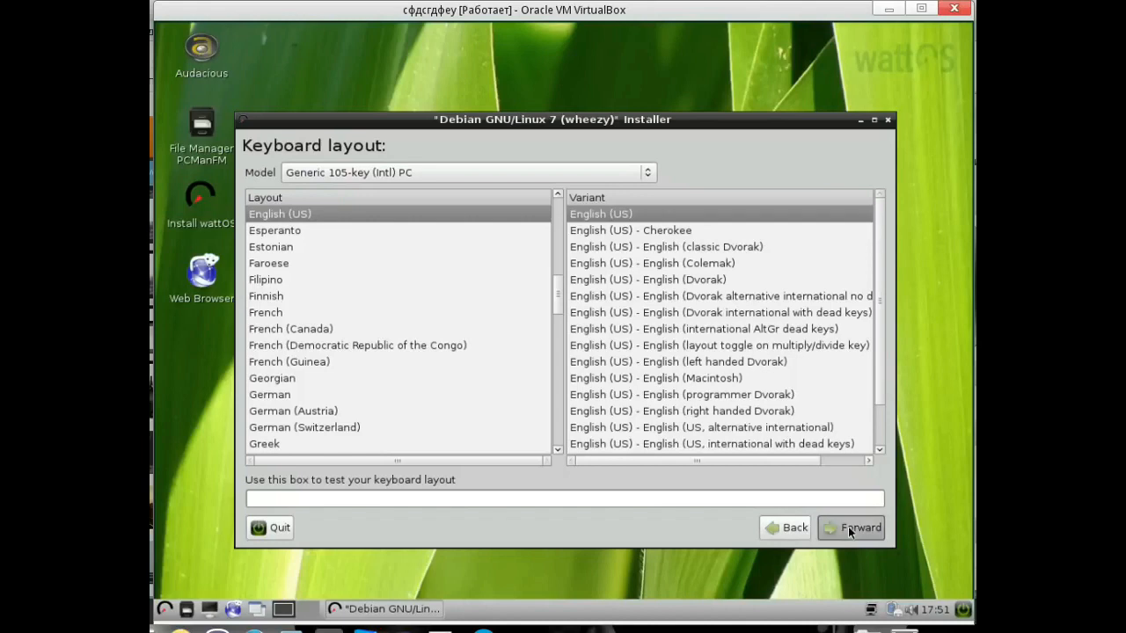
left_click(851, 527)
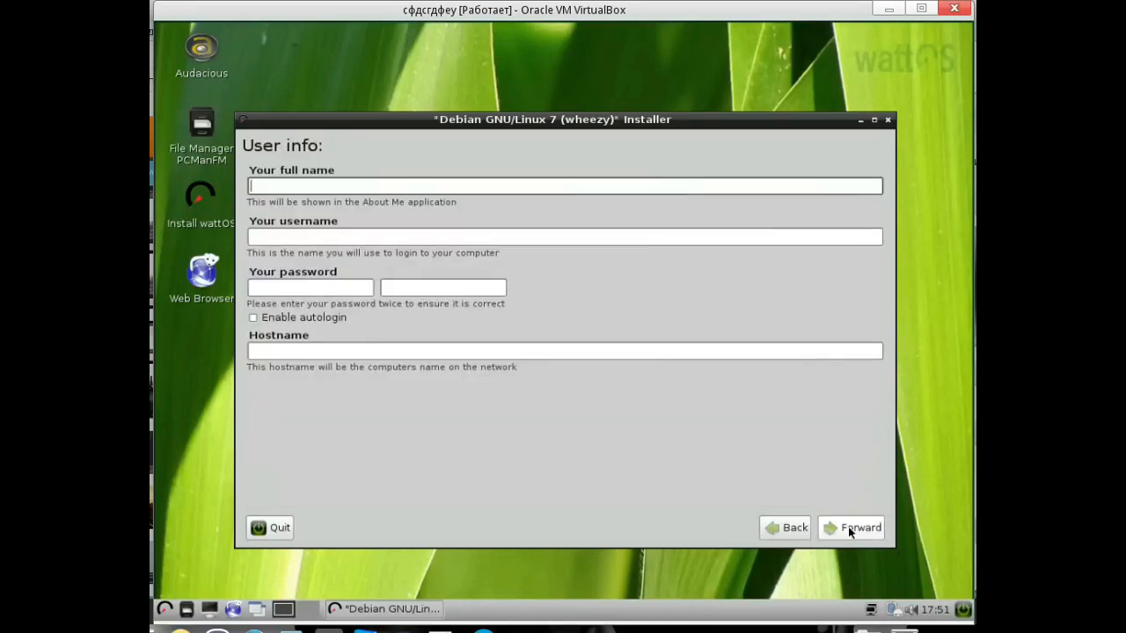
mouse_move(415, 102)
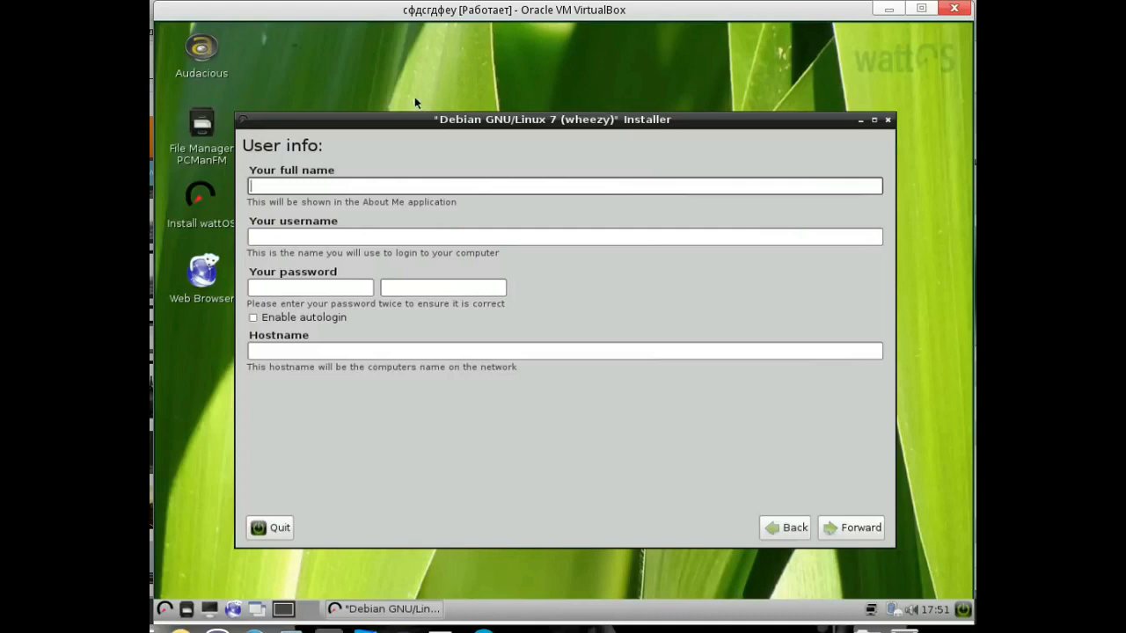
mouse_move(378, 186)
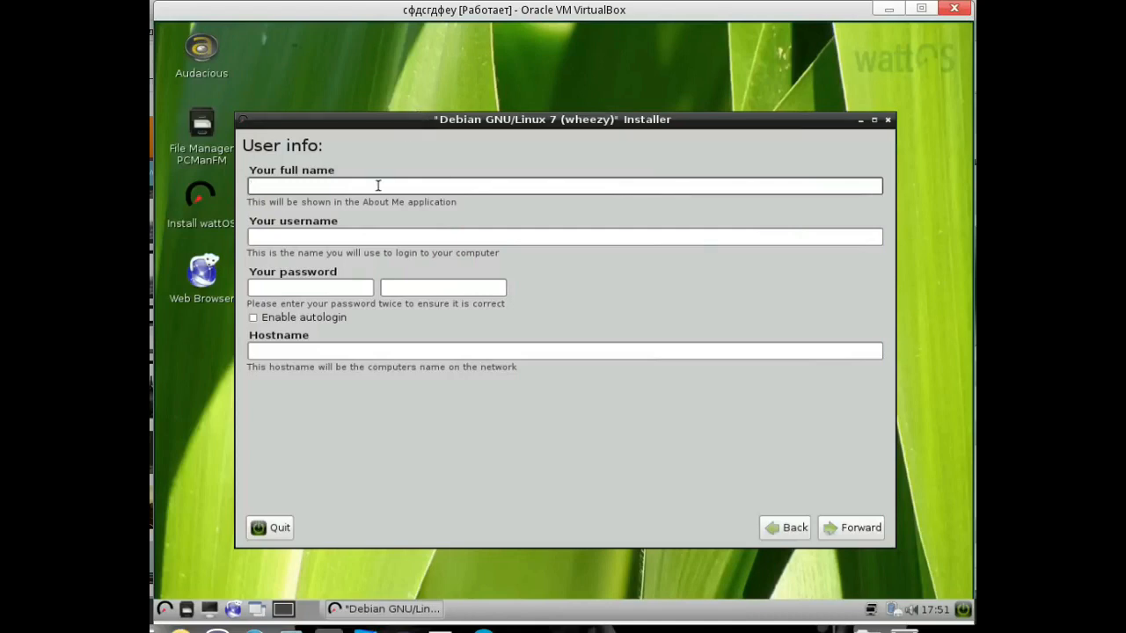
type("tr")
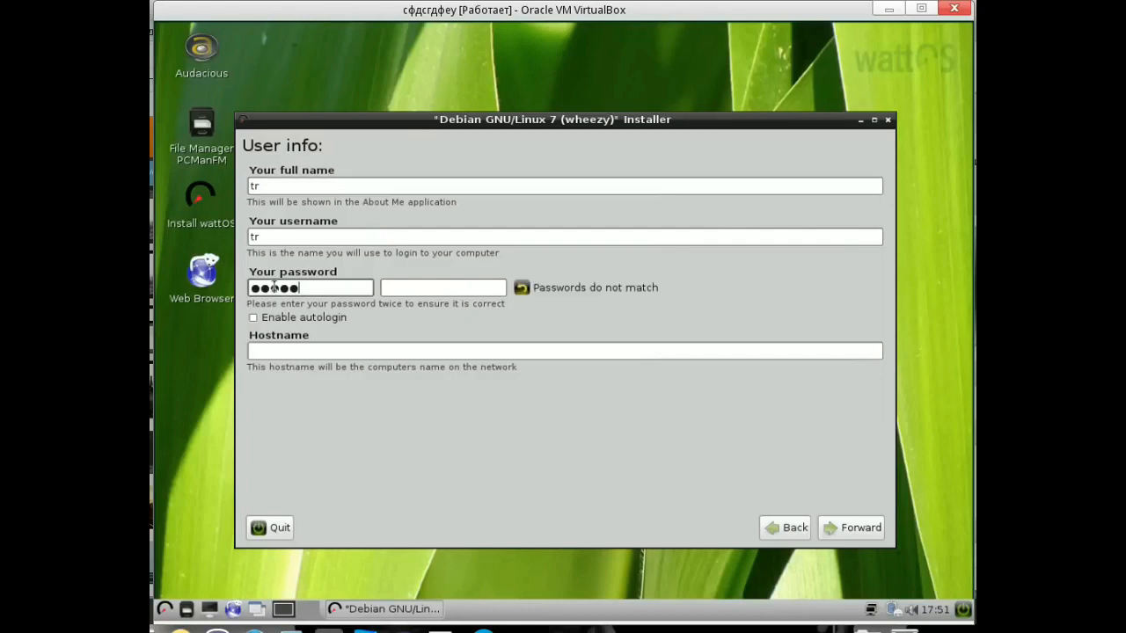
type("•")
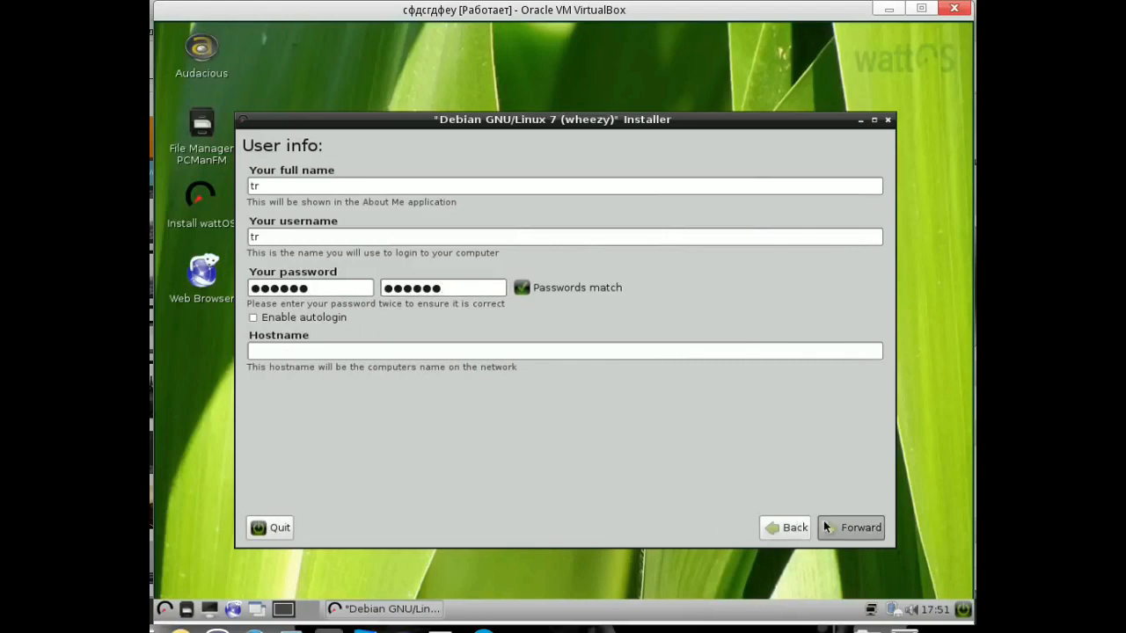
mouse_move(239, 312)
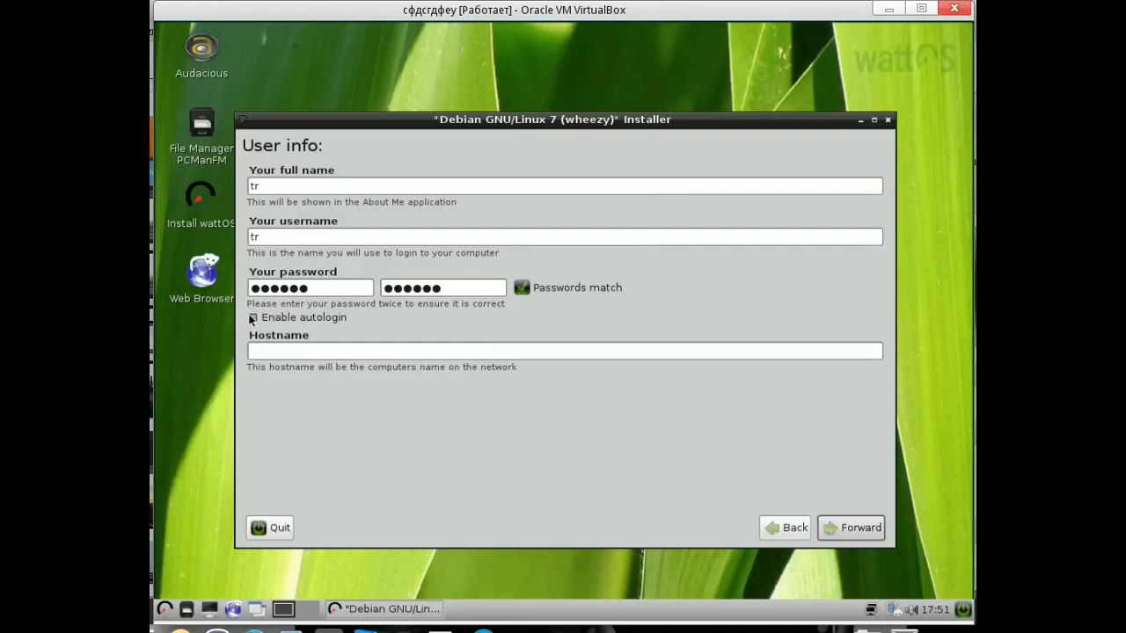
left_click(851, 528)
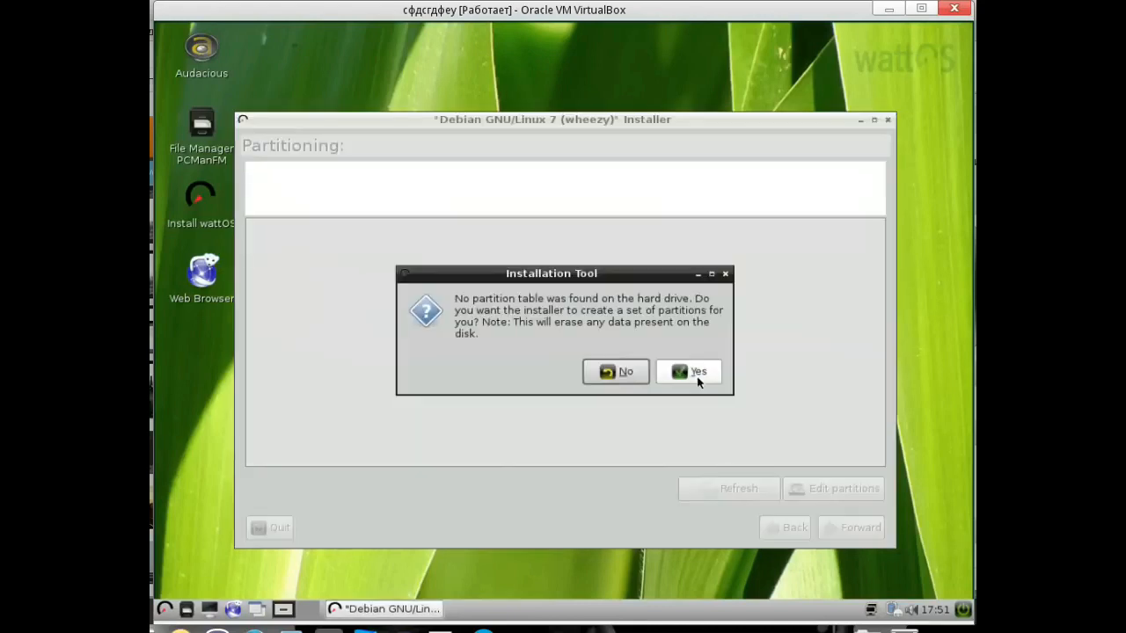
Accept automatic partitioning (swap on sda1, ext4 on sda2), then close the installer
left_click(697, 370)
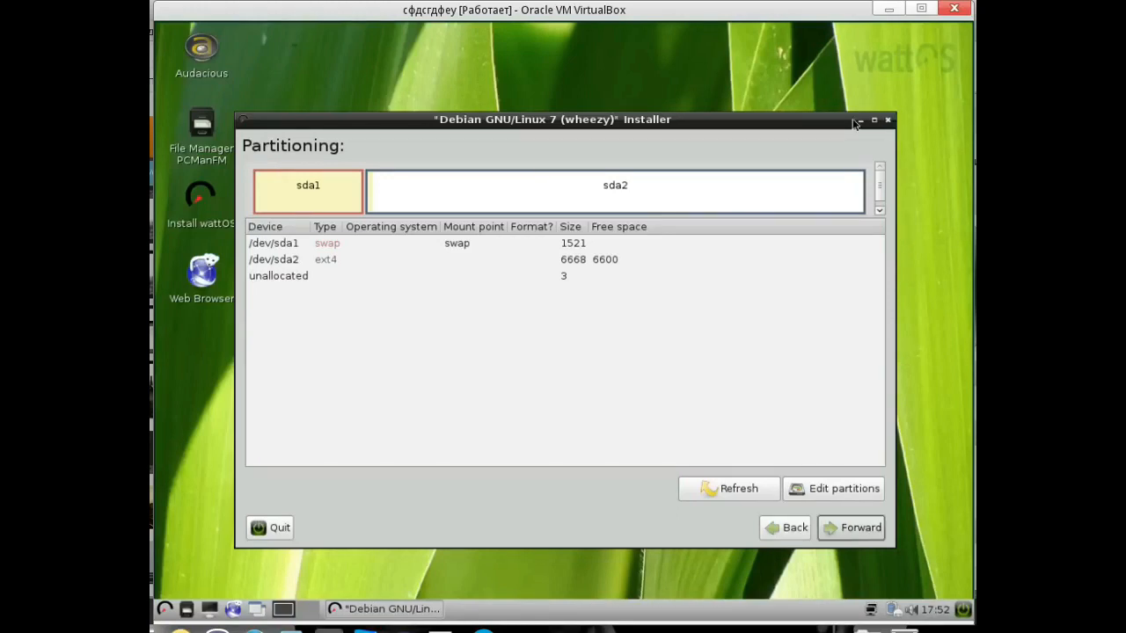
left_click(888, 119)
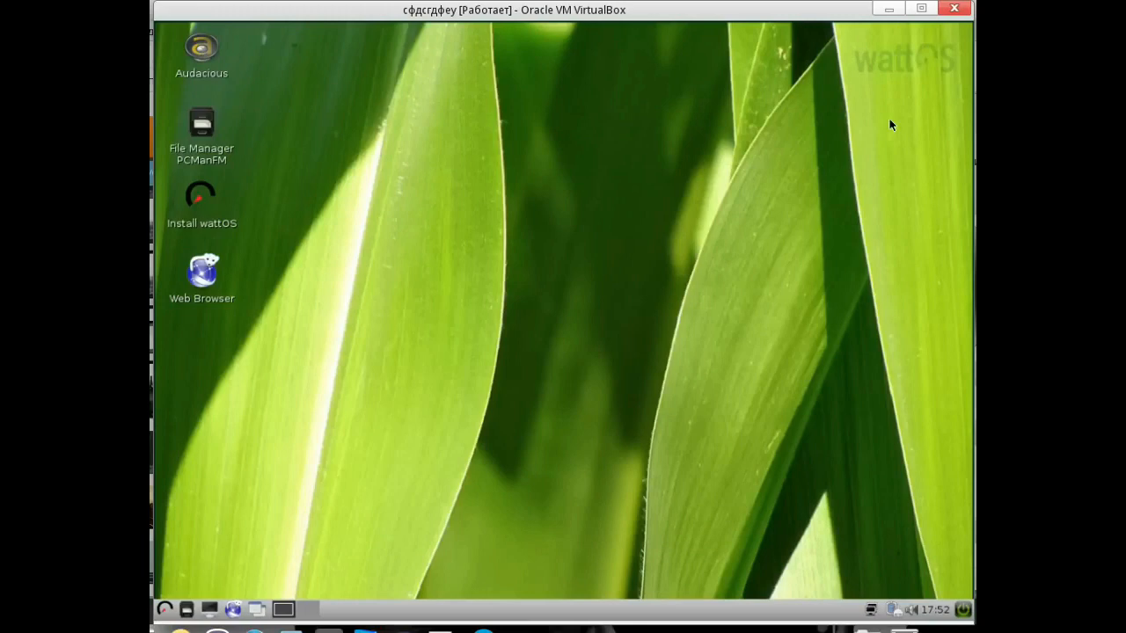
left_click(162, 608)
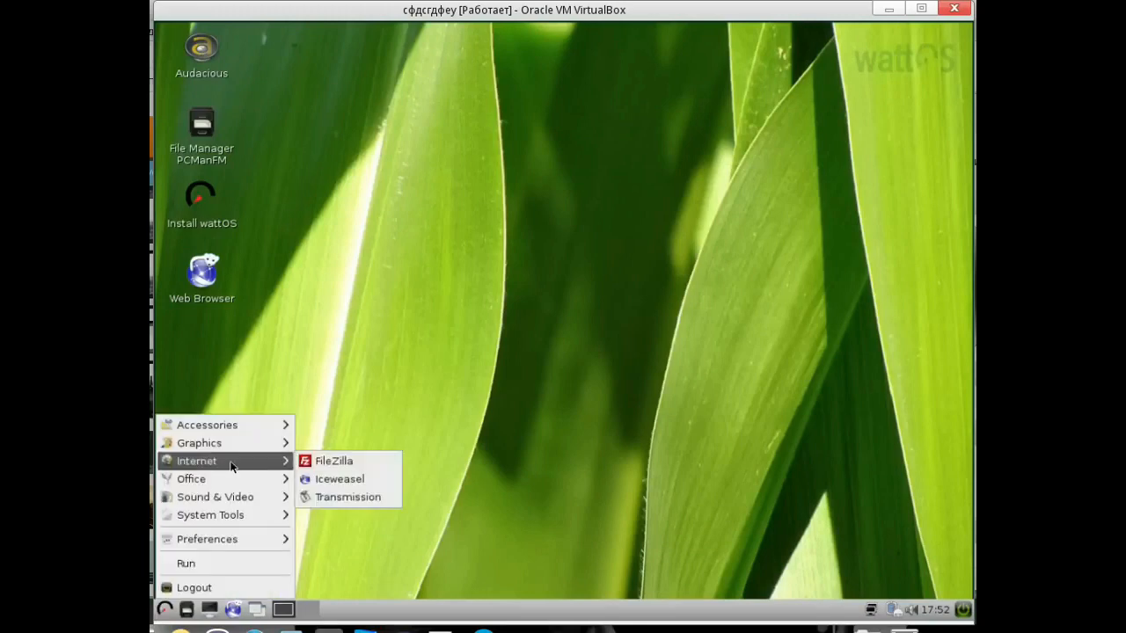
mouse_move(210, 514)
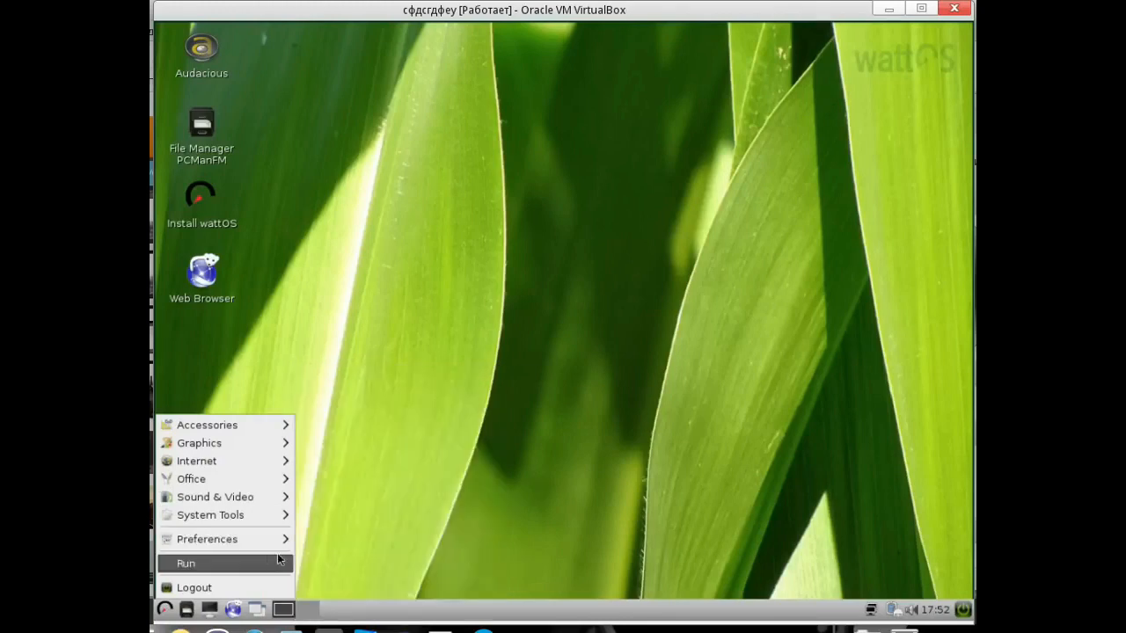
left_click(569, 220)
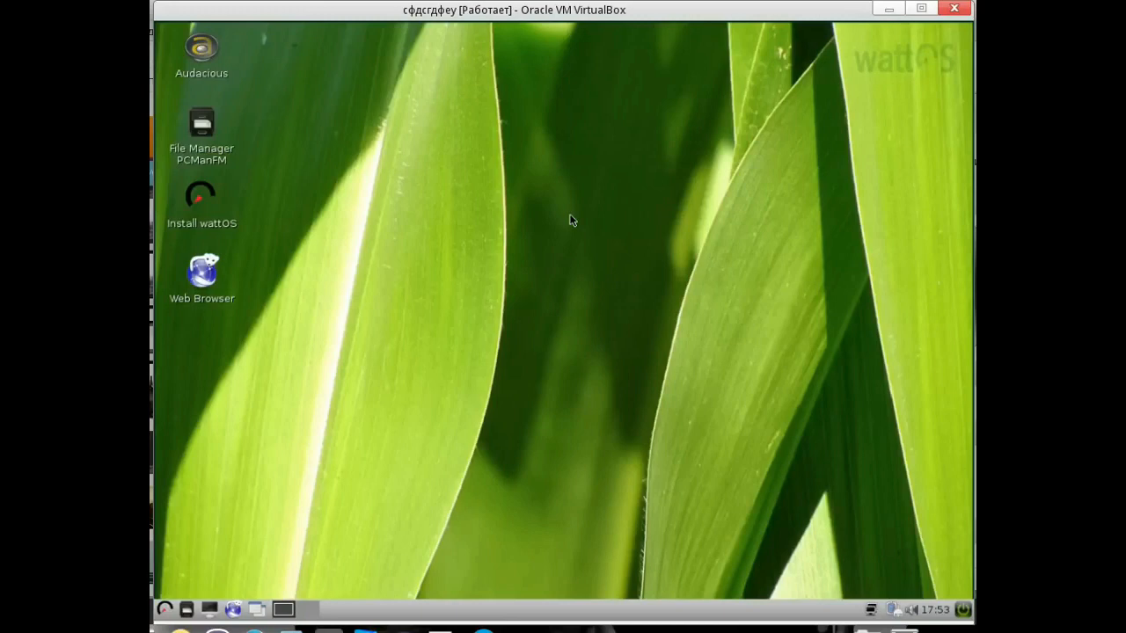
mouse_move(455, 233)
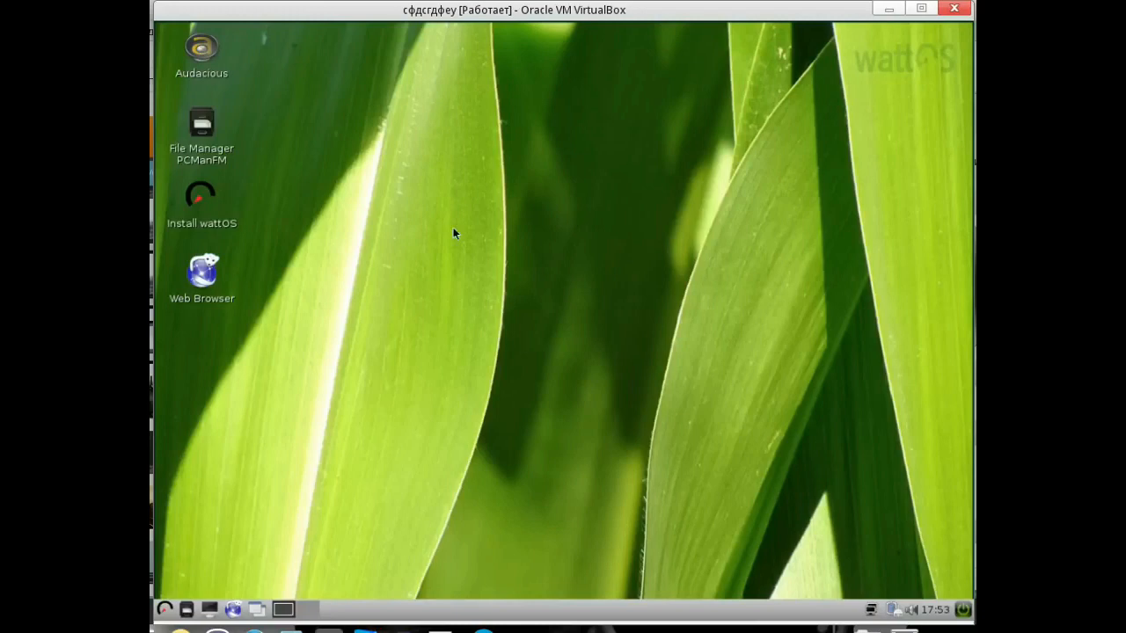
mouse_move(308, 504)
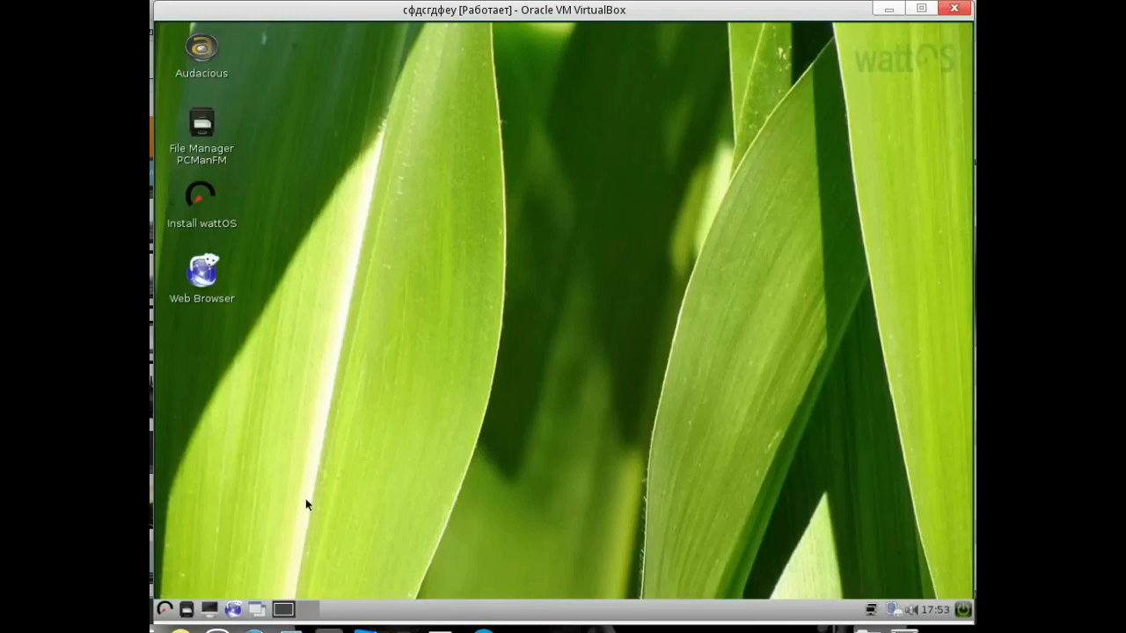